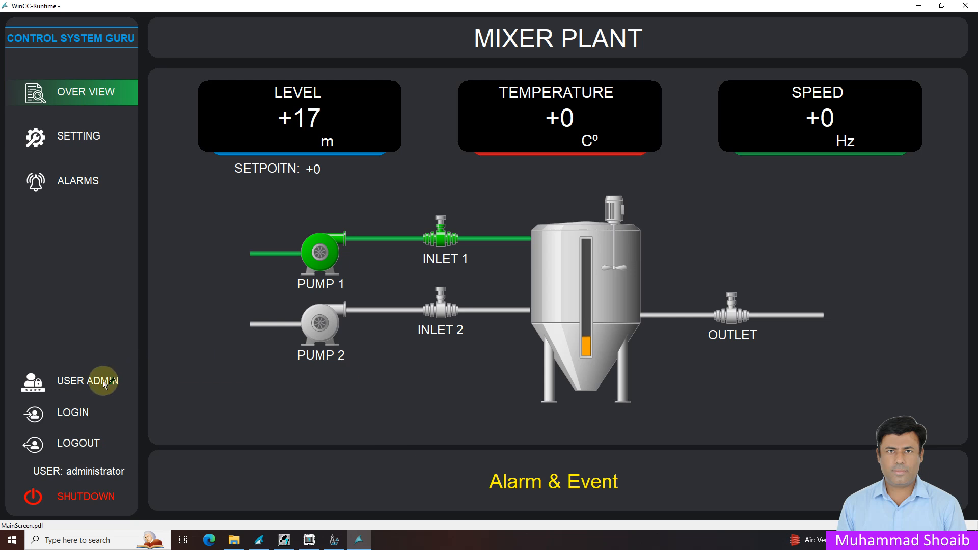
Deactivate Runtime to return to WinCC Explorer's Graphics Designer picture list
{"action": "left_click", "coordinate": [87, 381]}
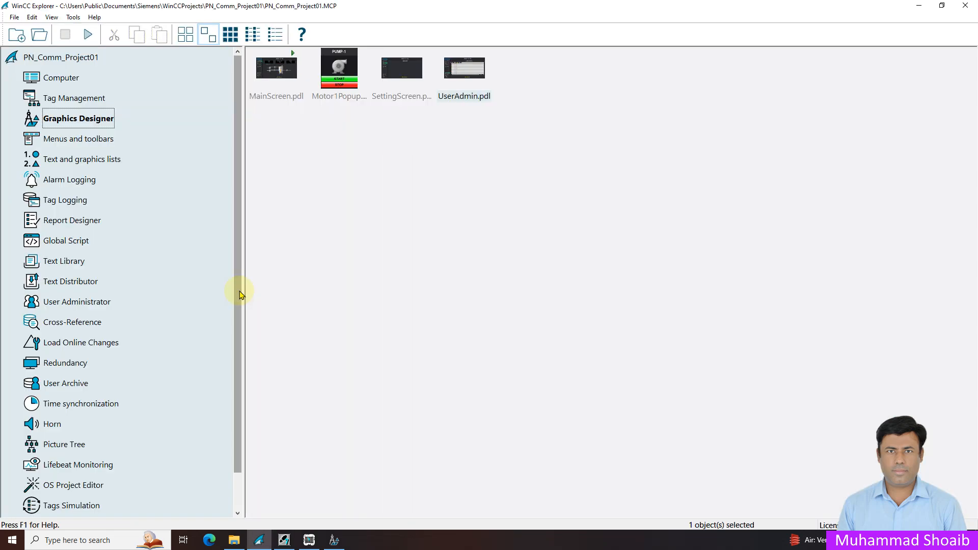
{"action": "mouse_move", "coordinate": [91, 84]}
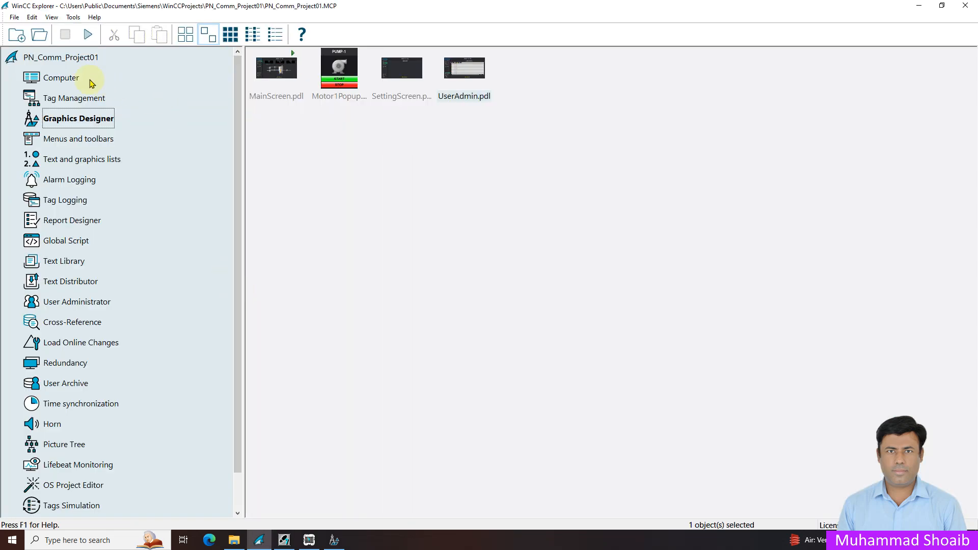
{"action": "mouse_move", "coordinate": [70, 105]}
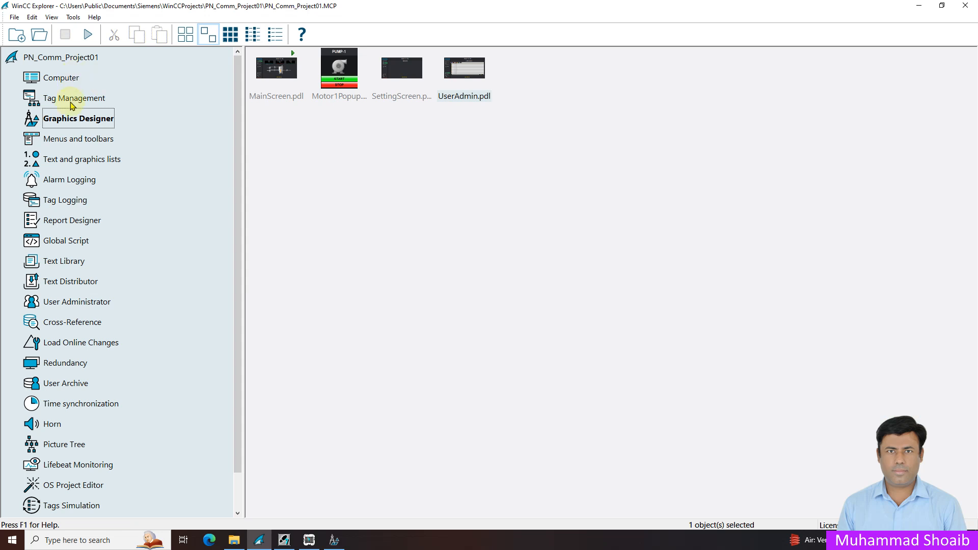
{"action": "mouse_move", "coordinate": [76, 306]}
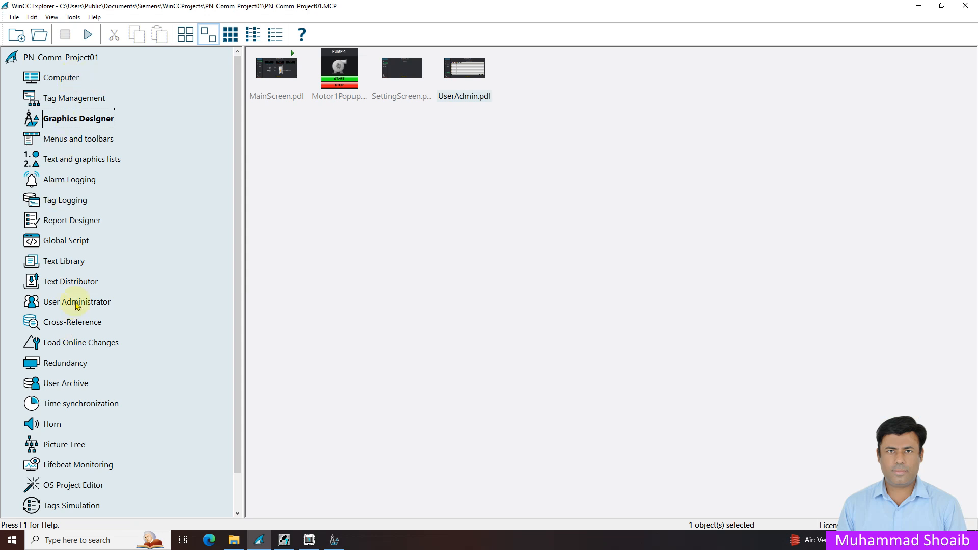
Open User Administrator and inspect the supervisor, operator and engineer authorizations
{"action": "left_click", "coordinate": [80, 301]}
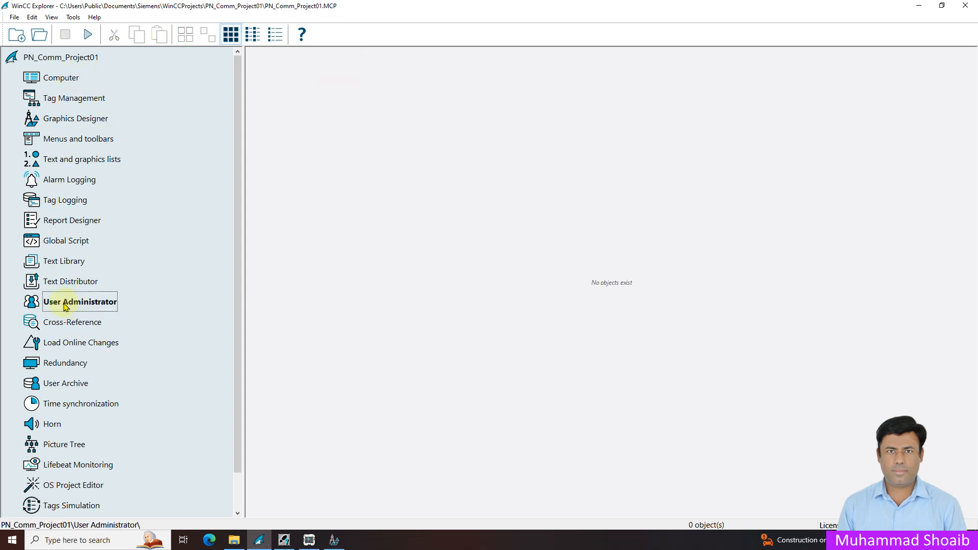
{"action": "mouse_move", "coordinate": [71, 306]}
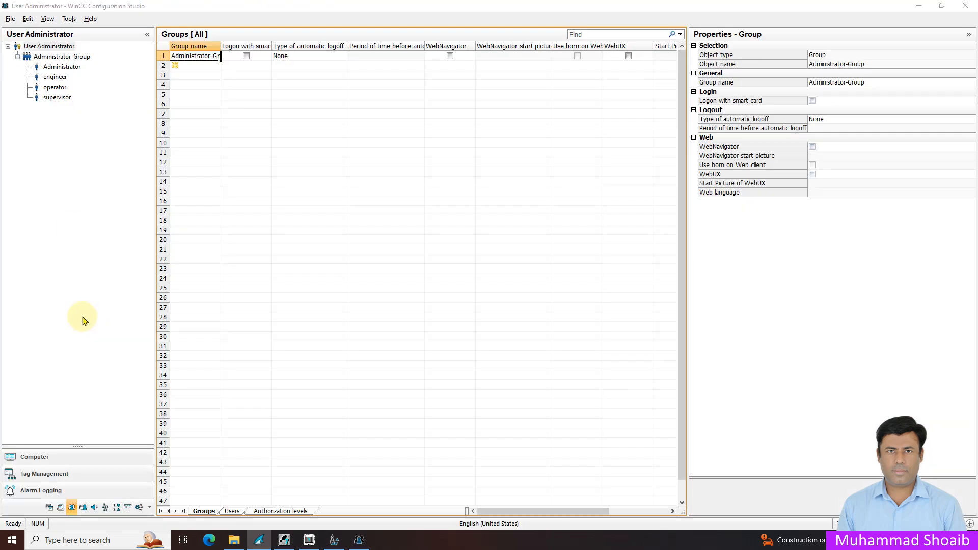
{"action": "left_click", "coordinate": [57, 97]}
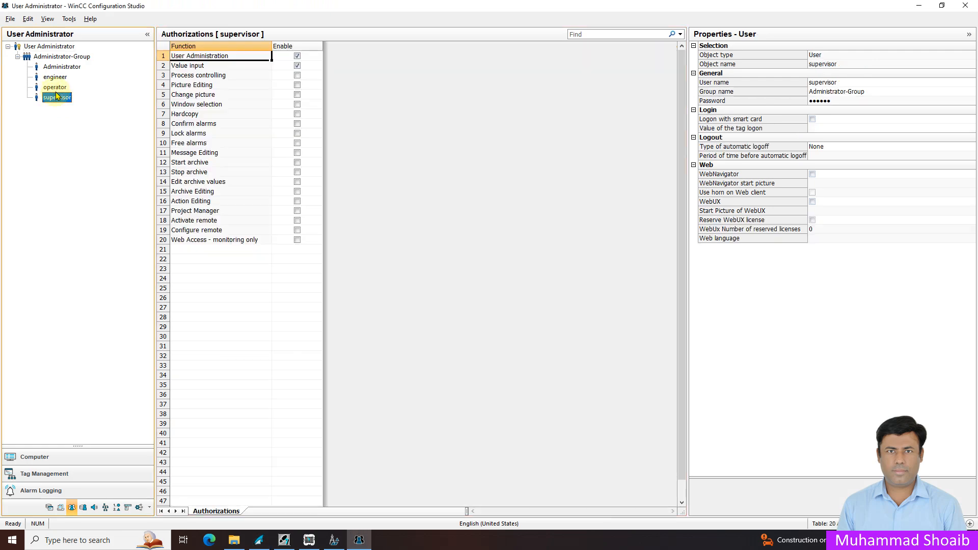
{"action": "left_click", "coordinate": [54, 87]}
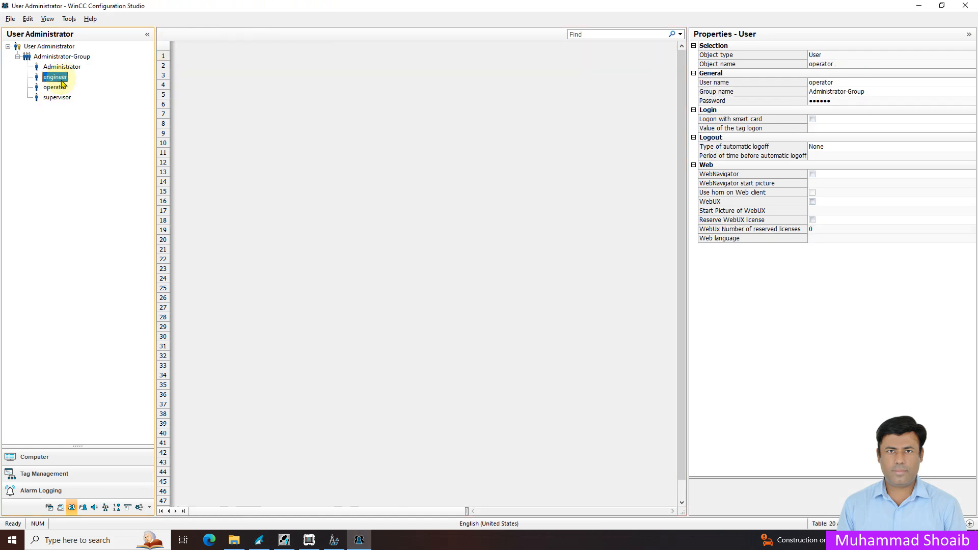
{"action": "left_click", "coordinate": [55, 77]}
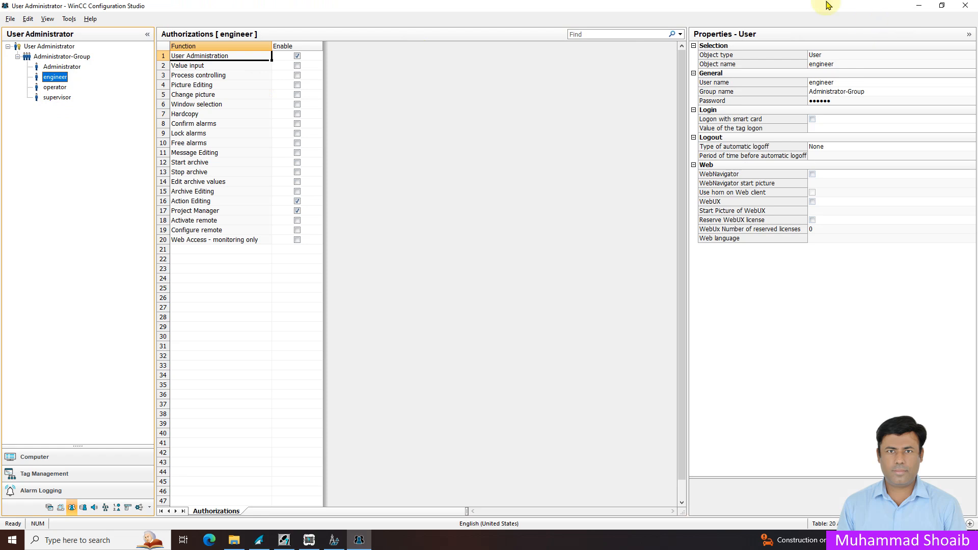
{"action": "mouse_move", "coordinate": [526, 343]}
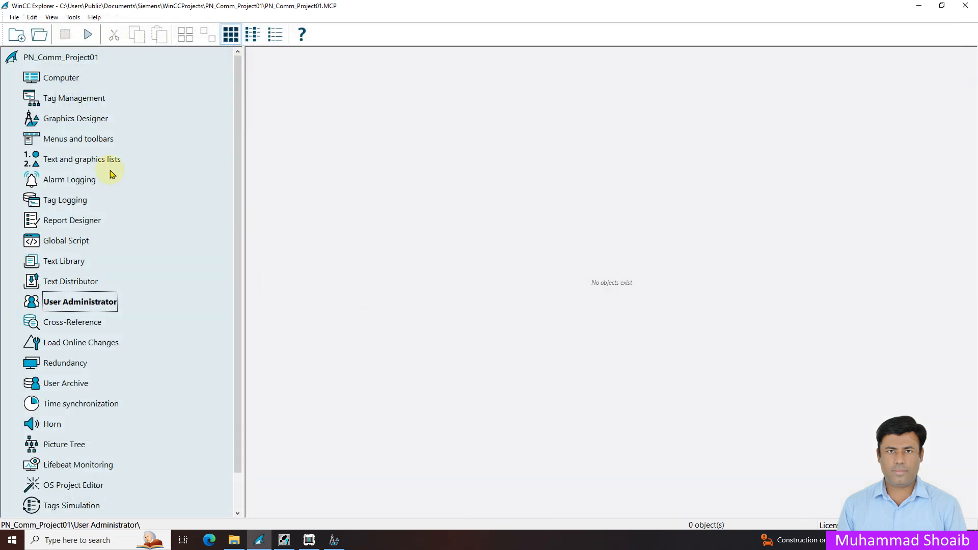
Open UserAdmin.pdl and place a WinCC UserAdminControl in the USER ADMIN area
{"action": "left_click", "coordinate": [75, 119]}
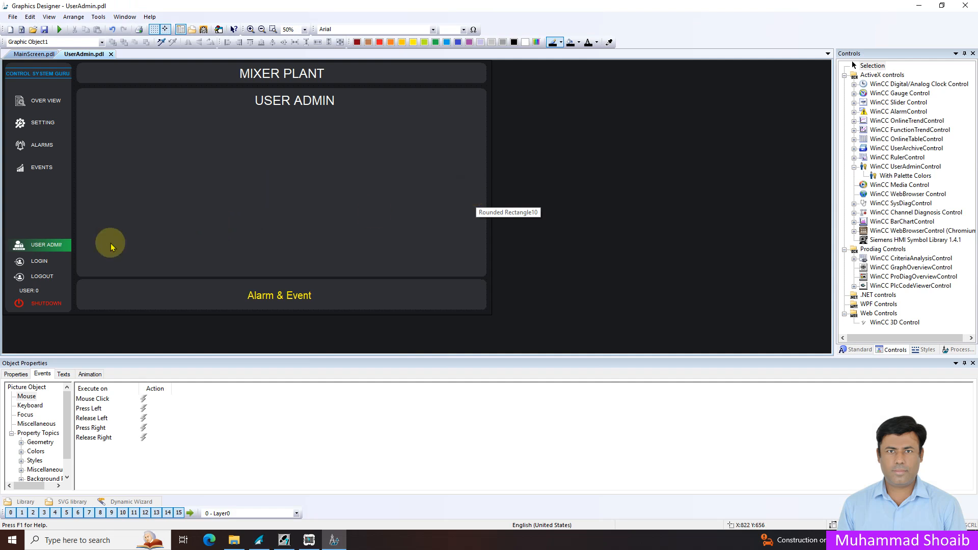
{"action": "mouse_move", "coordinate": [185, 118]}
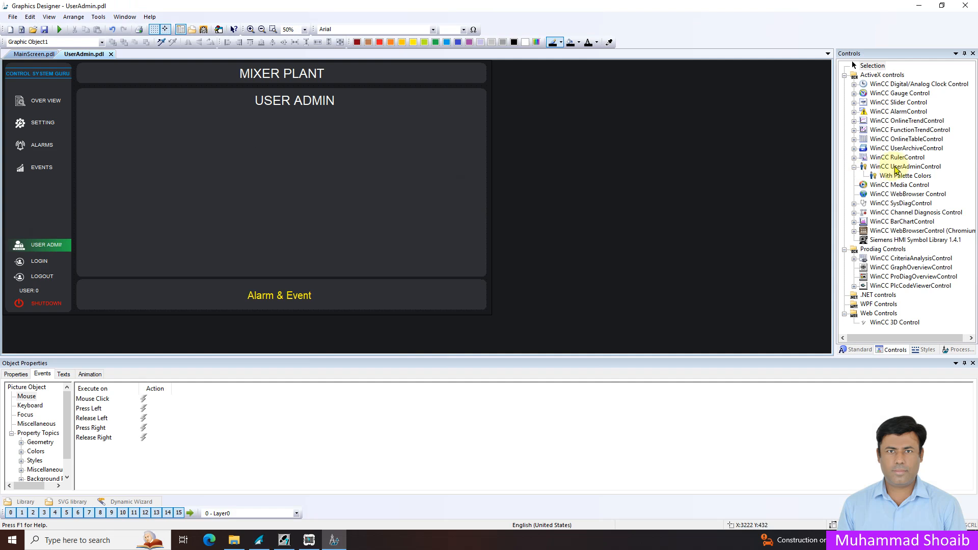
{"action": "left_click", "coordinate": [906, 166]}
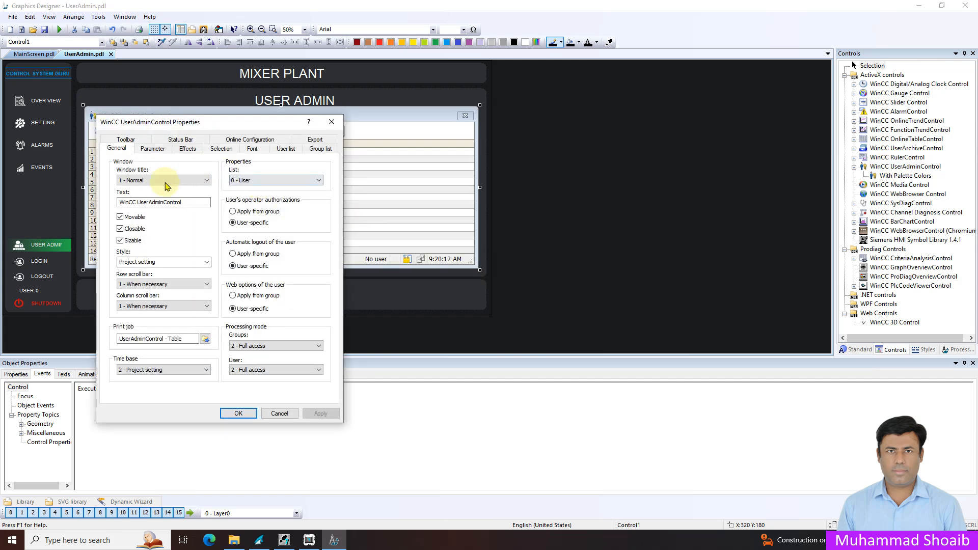
Set the control's Window title option to 0 - No
{"action": "left_click", "coordinate": [206, 180]}
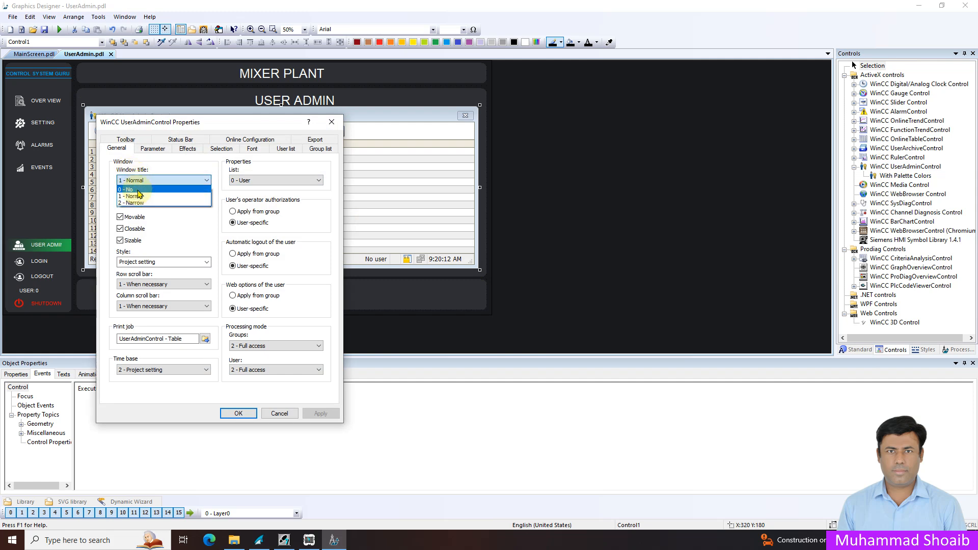
{"action": "left_click", "coordinate": [129, 189]}
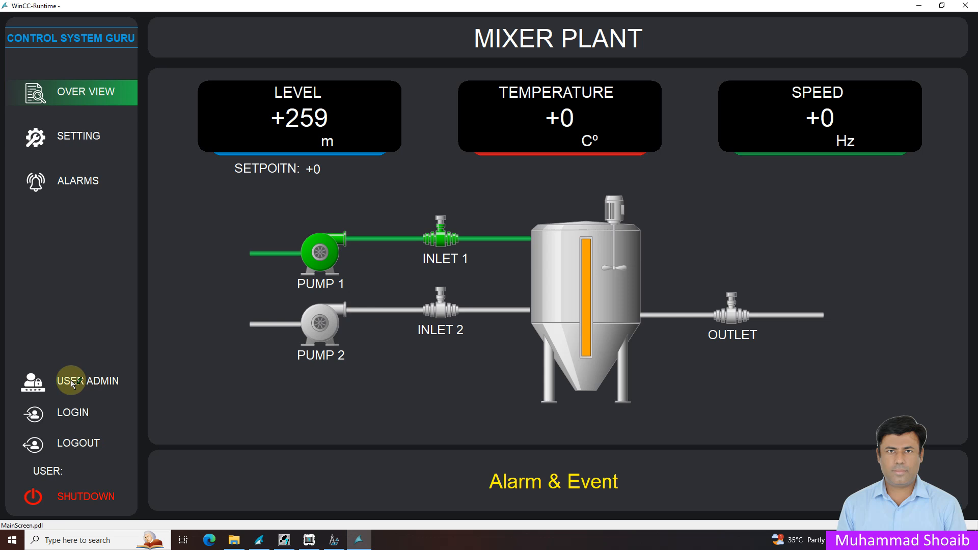
Show the USER ADMIN screen from the runtime navigation panel
{"action": "left_click", "coordinate": [87, 381]}
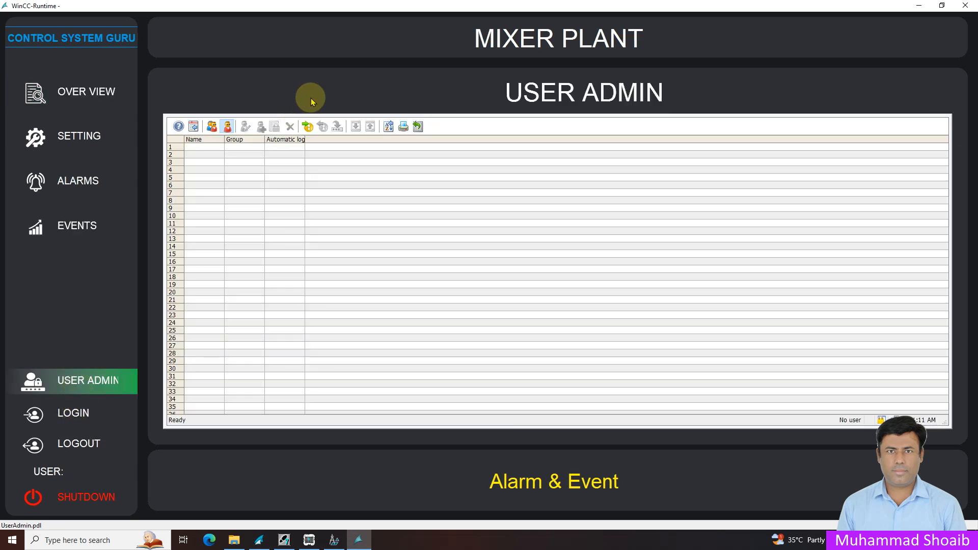
{"action": "mouse_move", "coordinate": [400, 198]}
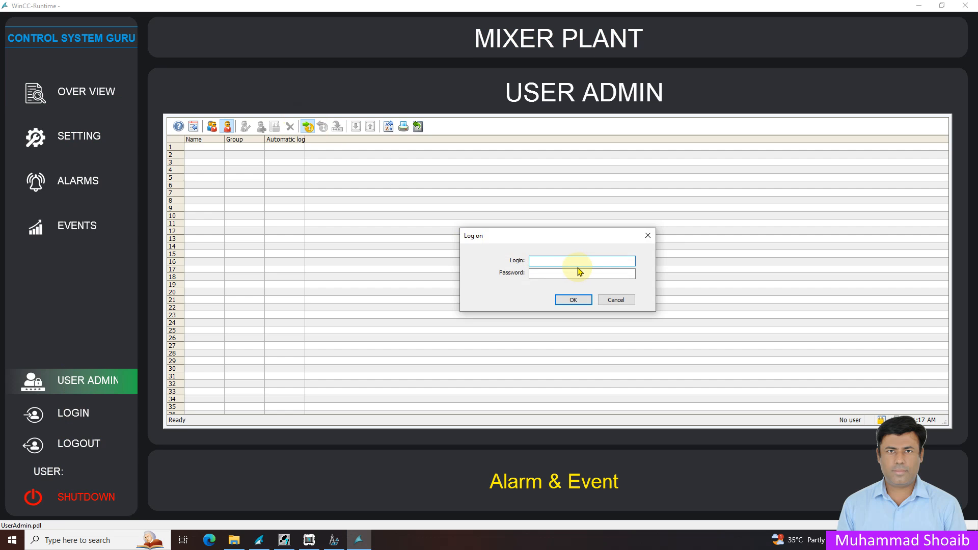
Log on as 'administrator' with its password
{"action": "left_click", "coordinate": [581, 260]}
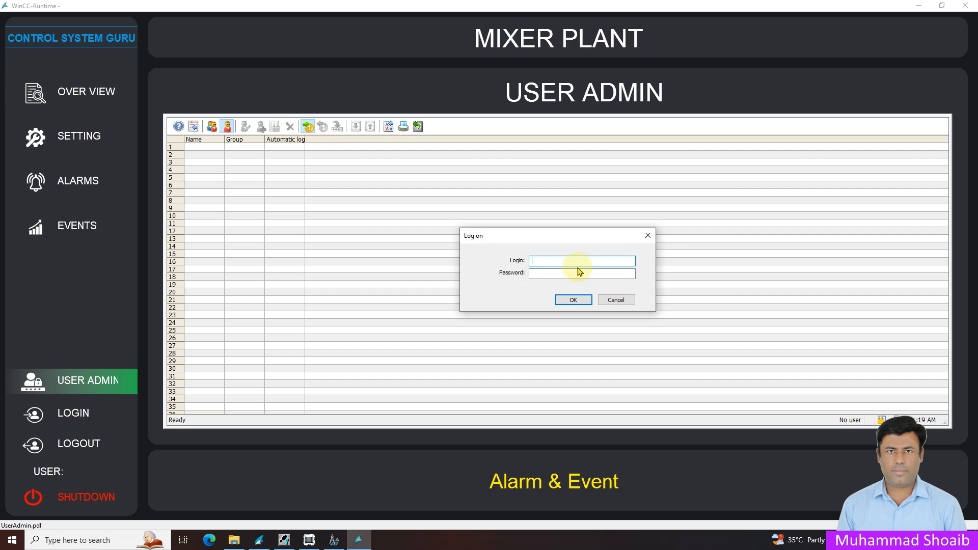
{"action": "type", "text": "administrat"}
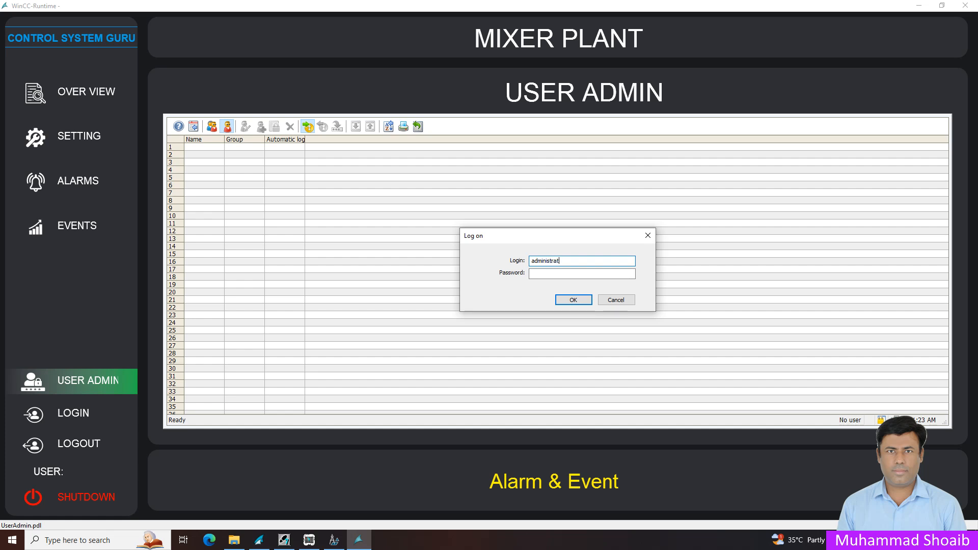
{"action": "type", "text": "or"}
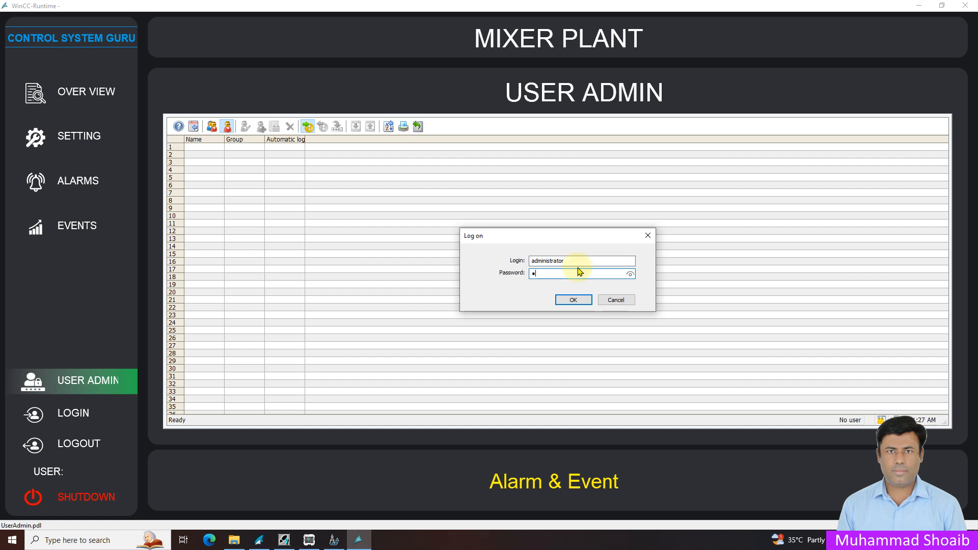
{"action": "type", "text": "••••"}
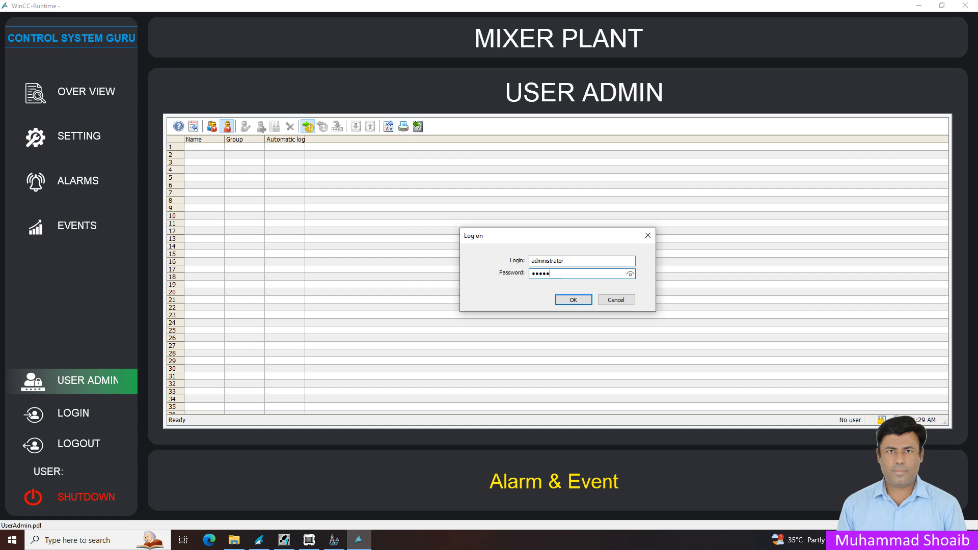
{"action": "left_click", "coordinate": [573, 300]}
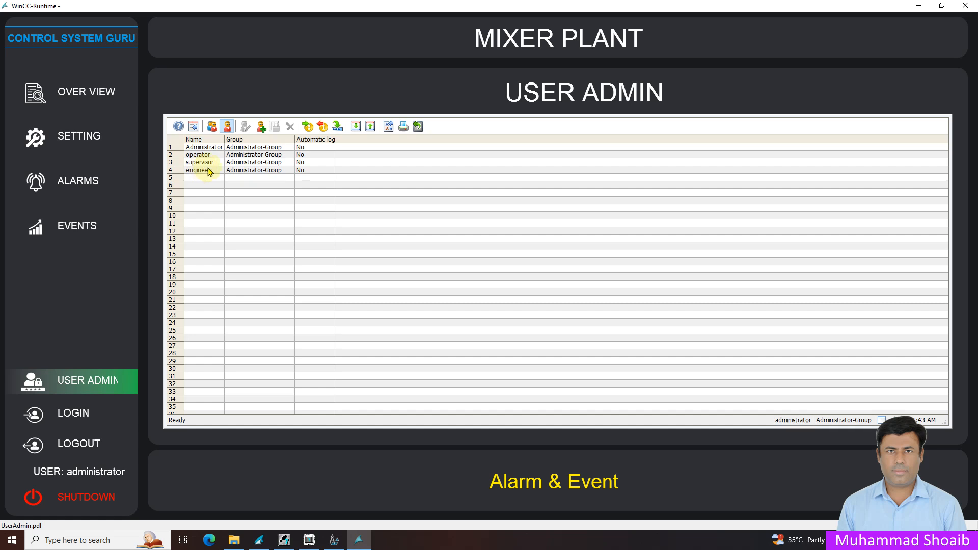
Select the engineer row and open its Edit User dialog
{"action": "left_click", "coordinate": [198, 170]}
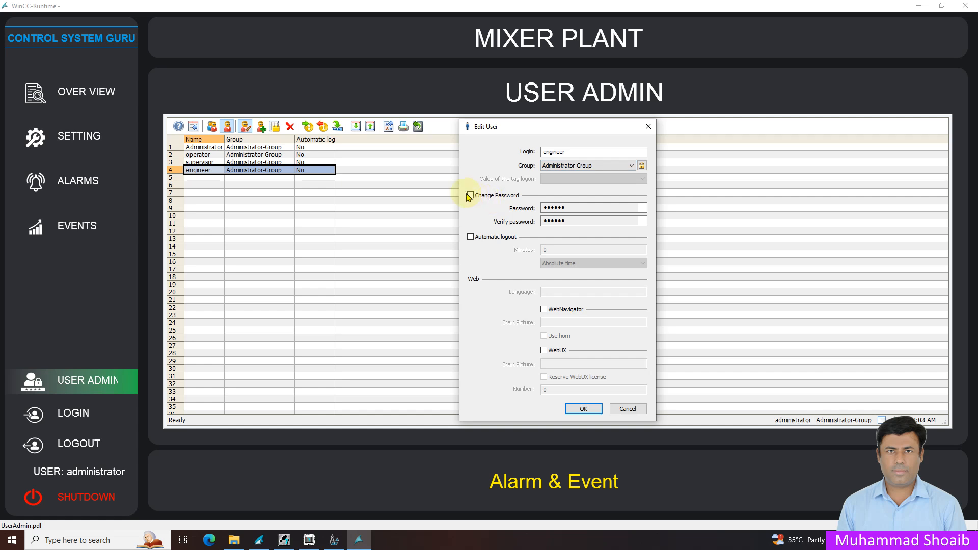
Try a 10-minute idle-time automatic logout for engineer, then cancel without saving
{"action": "left_click", "coordinate": [470, 195]}
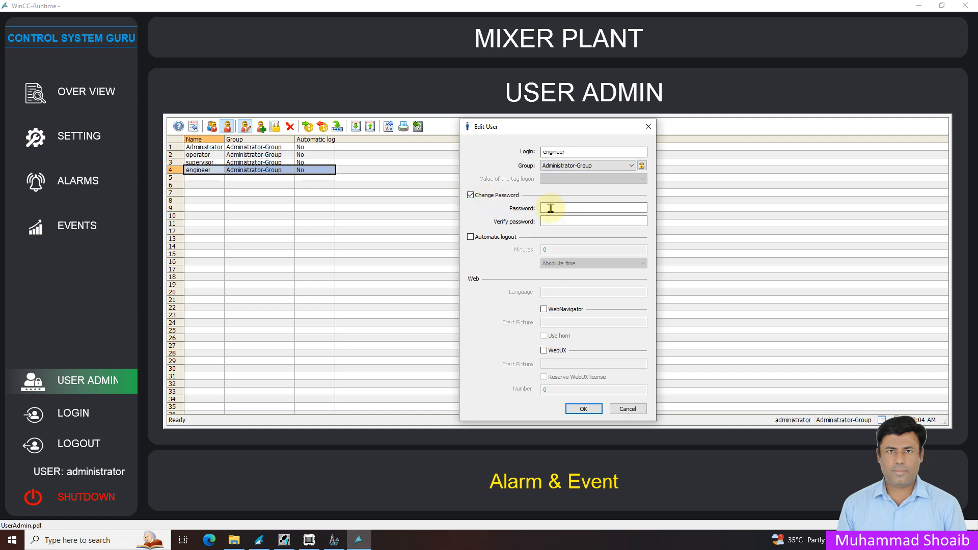
{"action": "left_click", "coordinate": [592, 207]}
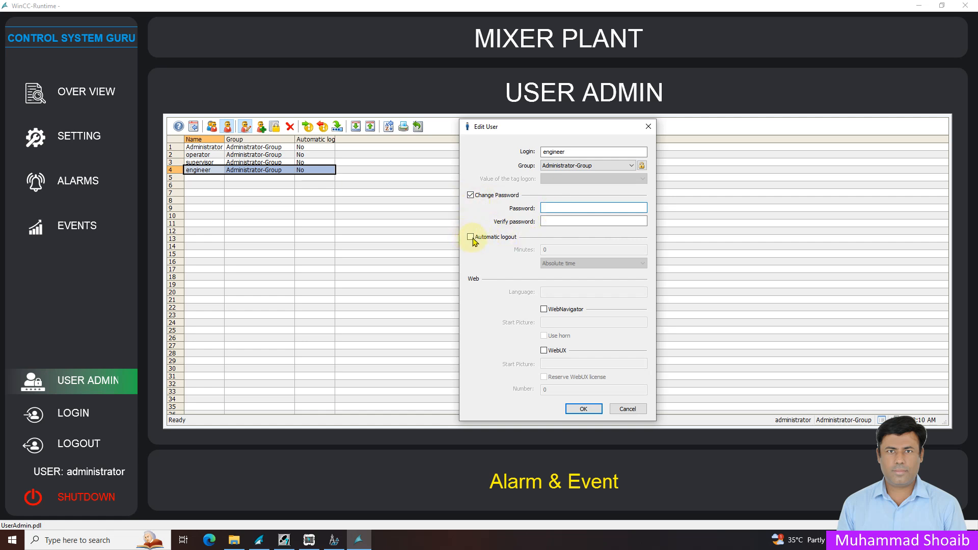
{"action": "left_click", "coordinate": [470, 237]}
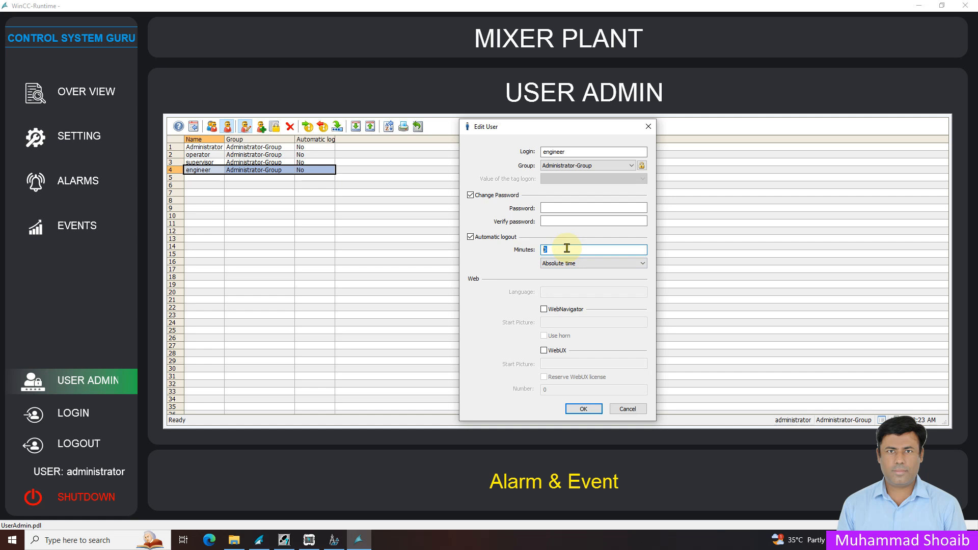
{"action": "type", "text": "10"}
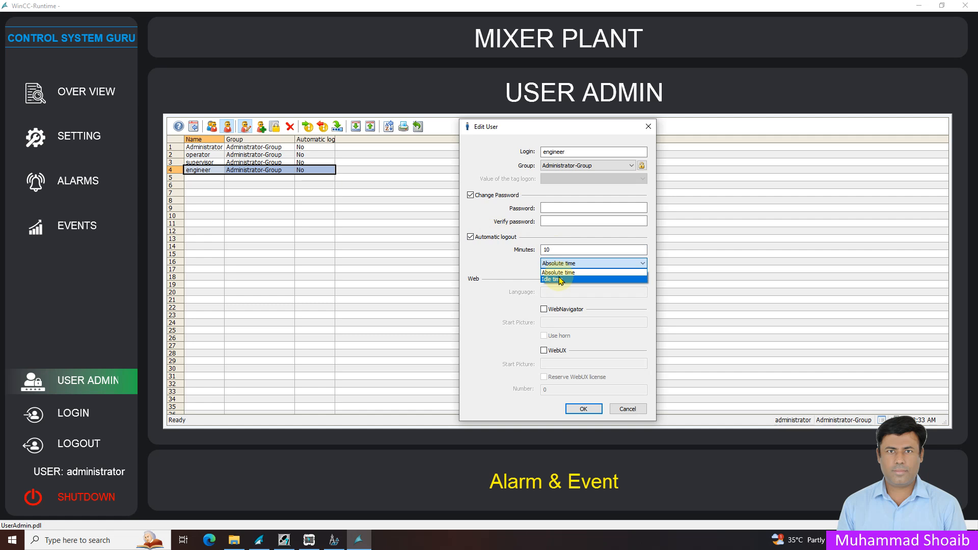
{"action": "left_click", "coordinate": [555, 279]}
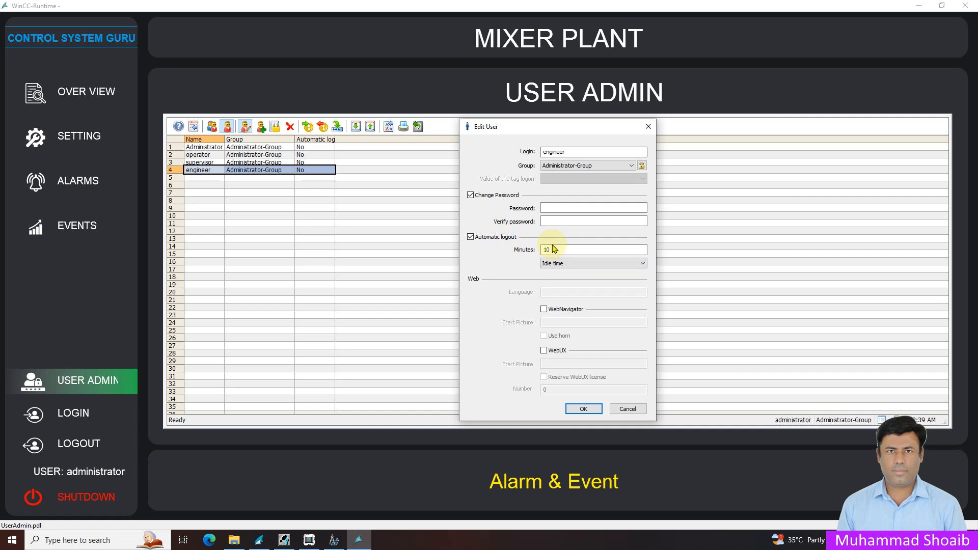
{"action": "mouse_move", "coordinate": [596, 359]}
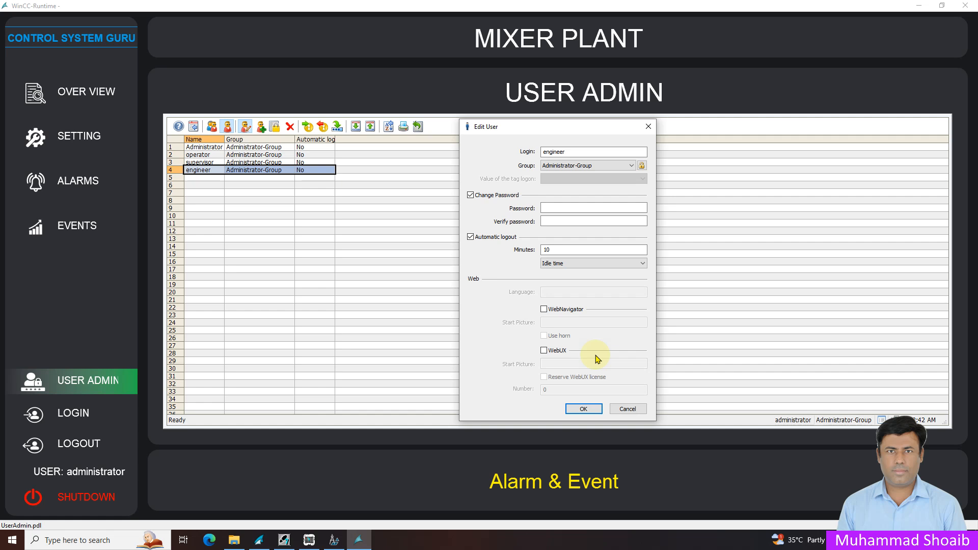
{"action": "left_click", "coordinate": [582, 409]}
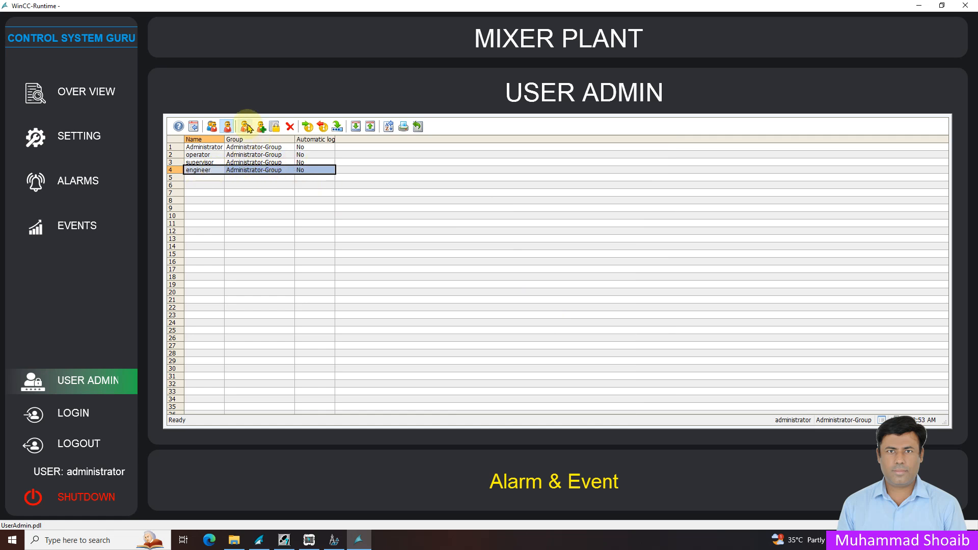
{"action": "left_click", "coordinate": [246, 126]}
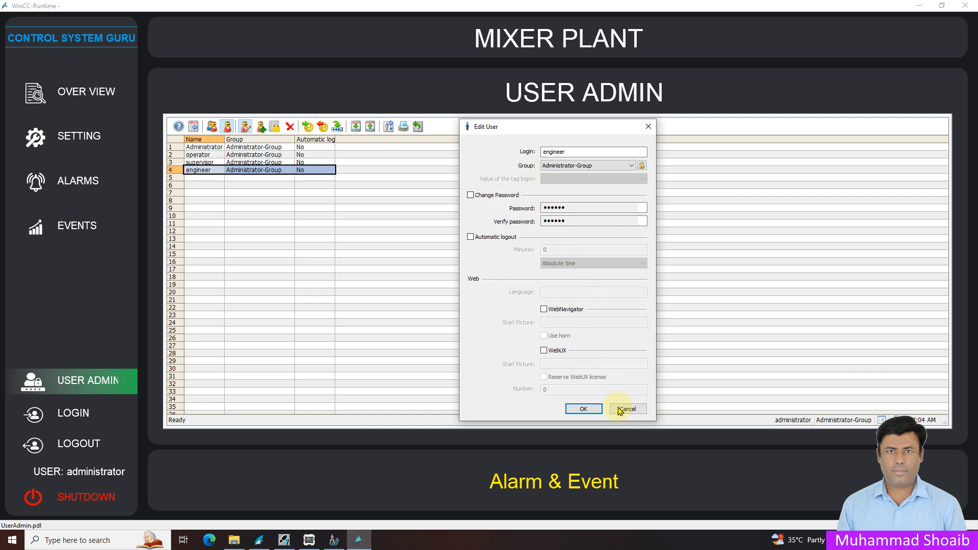
{"action": "left_click", "coordinate": [626, 409]}
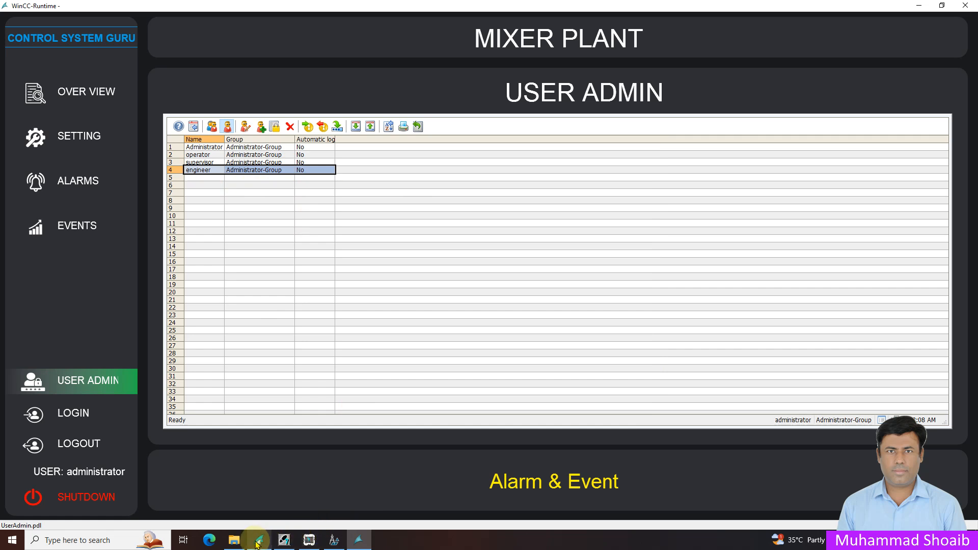
Return to WinCC Explorer and reopen the User Administrator editor
{"action": "left_click", "coordinate": [258, 540]}
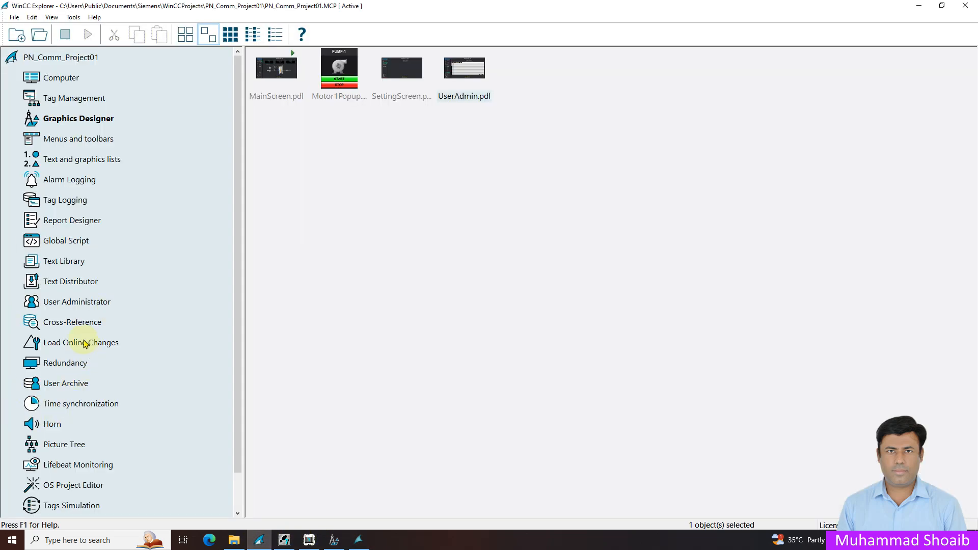
{"action": "left_click", "coordinate": [78, 301]}
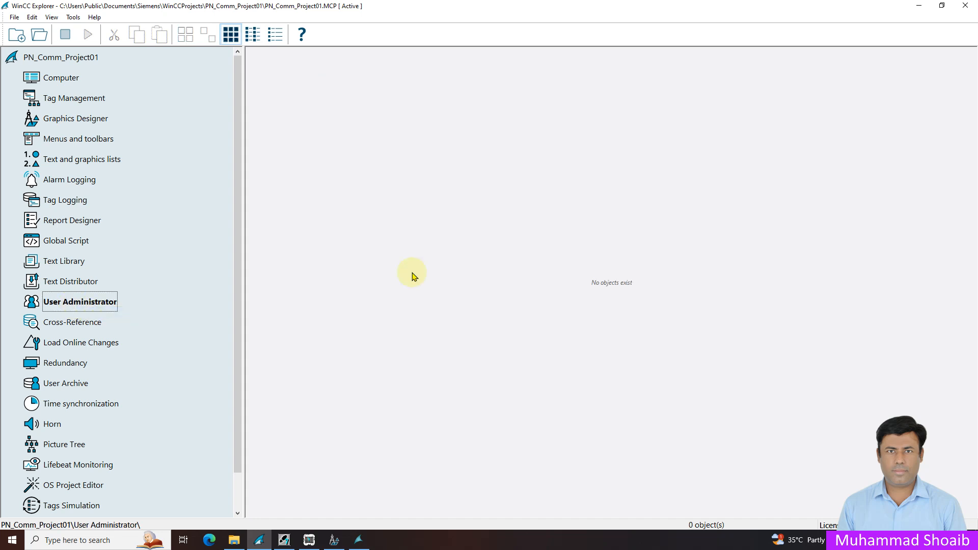
{"action": "double_click", "coordinate": [80, 301]}
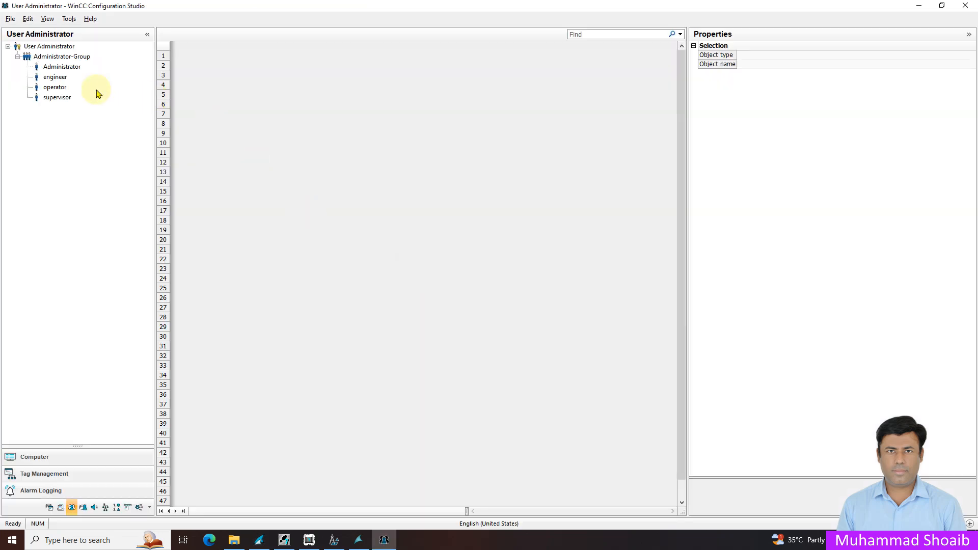
View supervisor's authorizations and open its Change Password form, then cancel it
{"action": "left_click", "coordinate": [61, 56]}
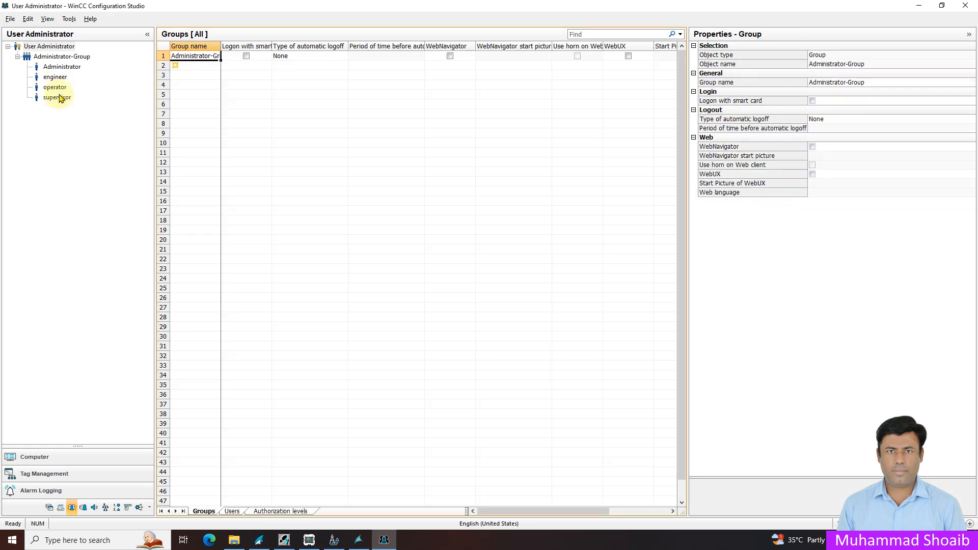
{"action": "left_click", "coordinate": [57, 98]}
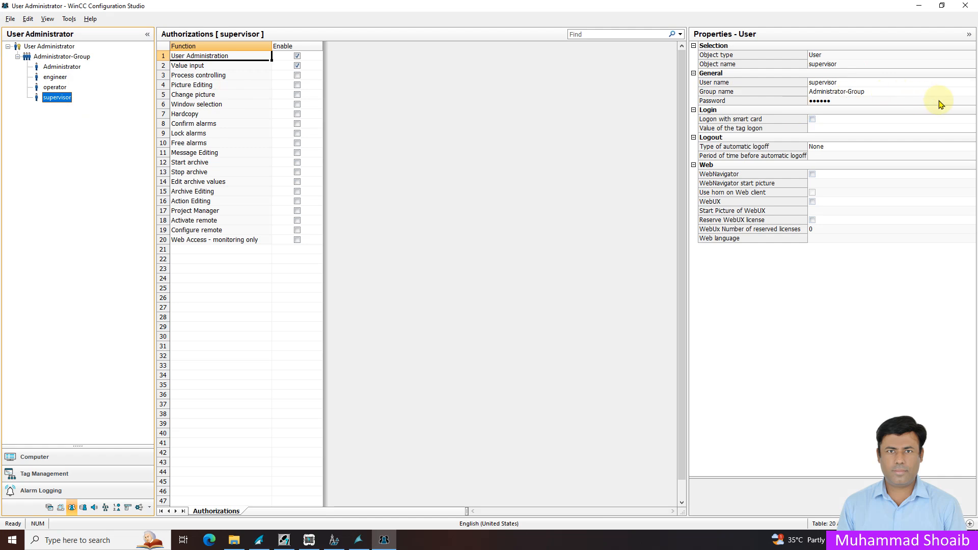
{"action": "left_click", "coordinate": [753, 100]}
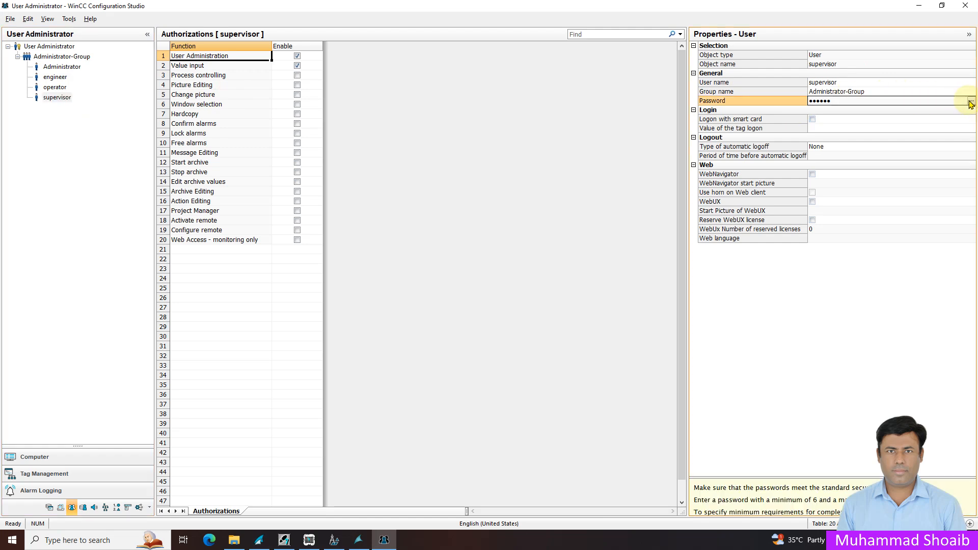
{"action": "left_click", "coordinate": [969, 101]}
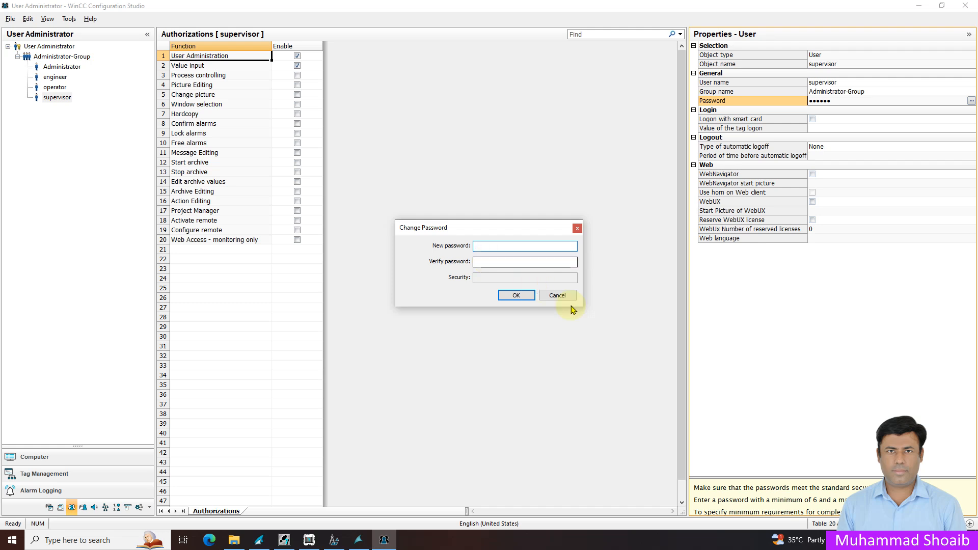
{"action": "left_click", "coordinate": [556, 295]}
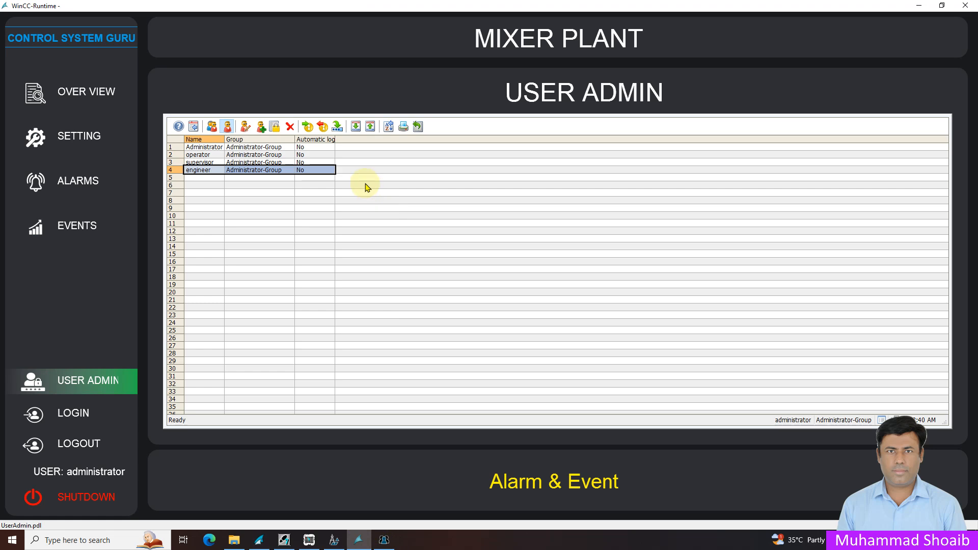
{"action": "left_click", "coordinate": [244, 126]}
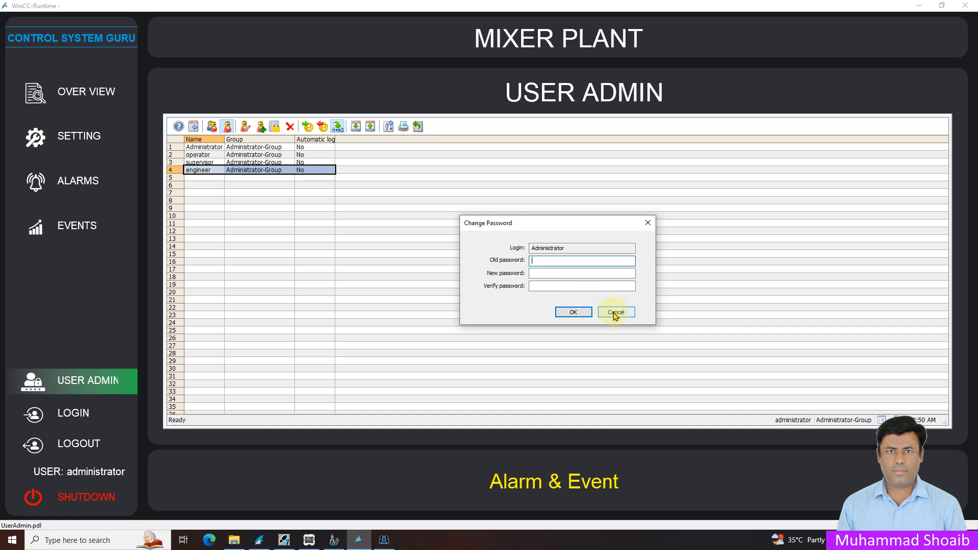
{"action": "left_click", "coordinate": [614, 311]}
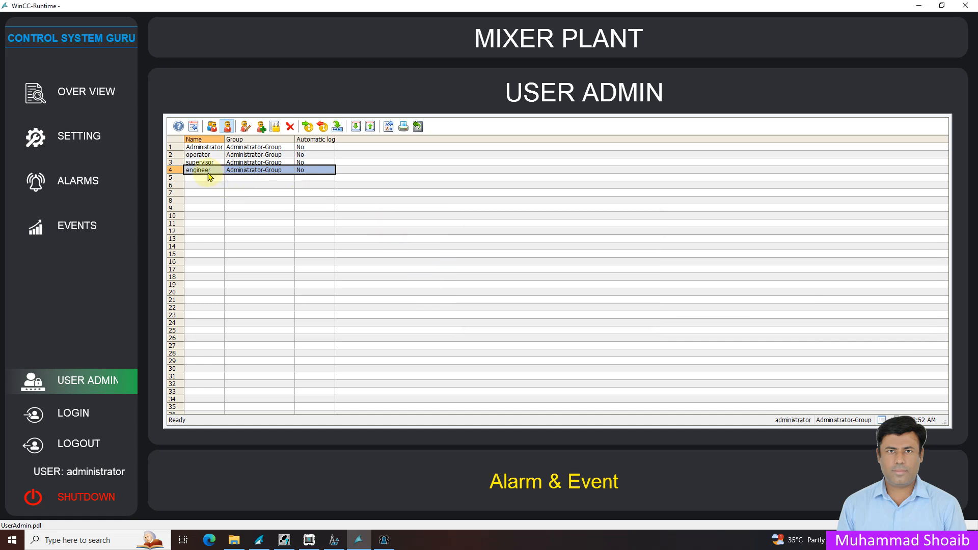
{"action": "mouse_move", "coordinate": [82, 444]}
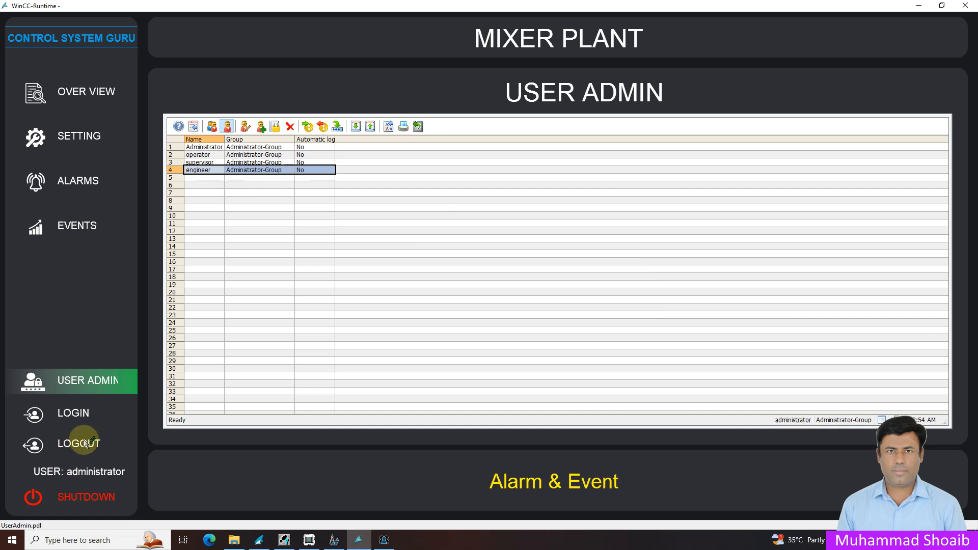
Log the administrator out and dismiss the system login window
{"action": "left_click", "coordinate": [78, 442]}
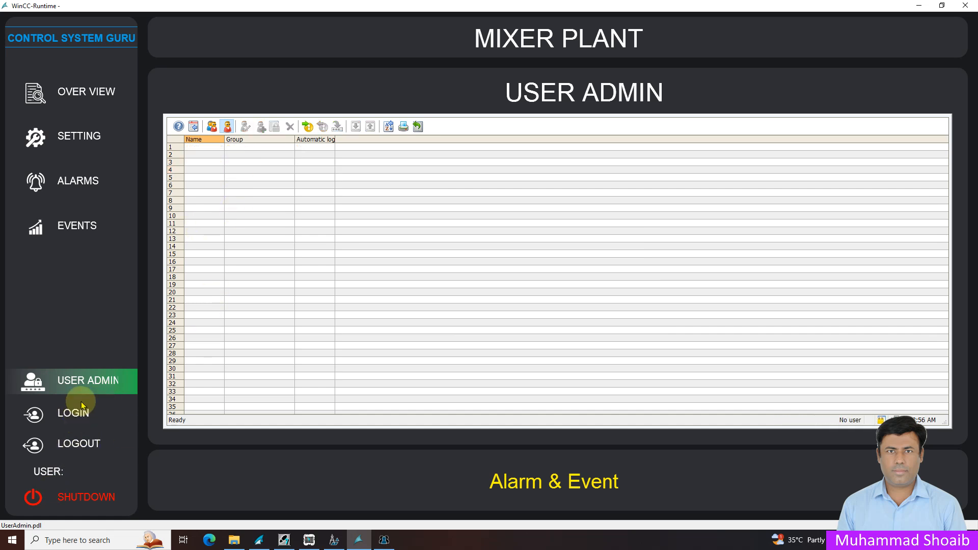
{"action": "left_click", "coordinate": [73, 413]}
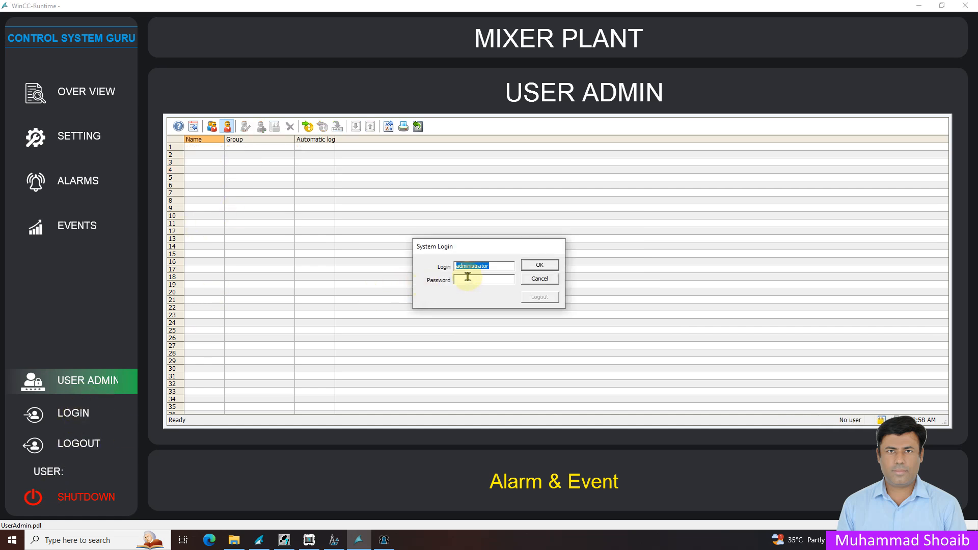
{"action": "type", "text": "engineer"}
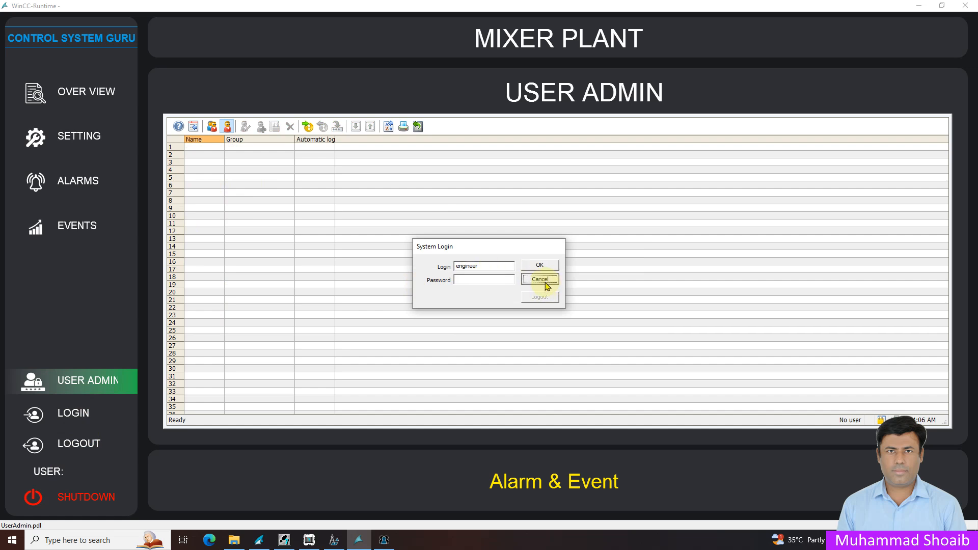
{"action": "left_click", "coordinate": [539, 279]}
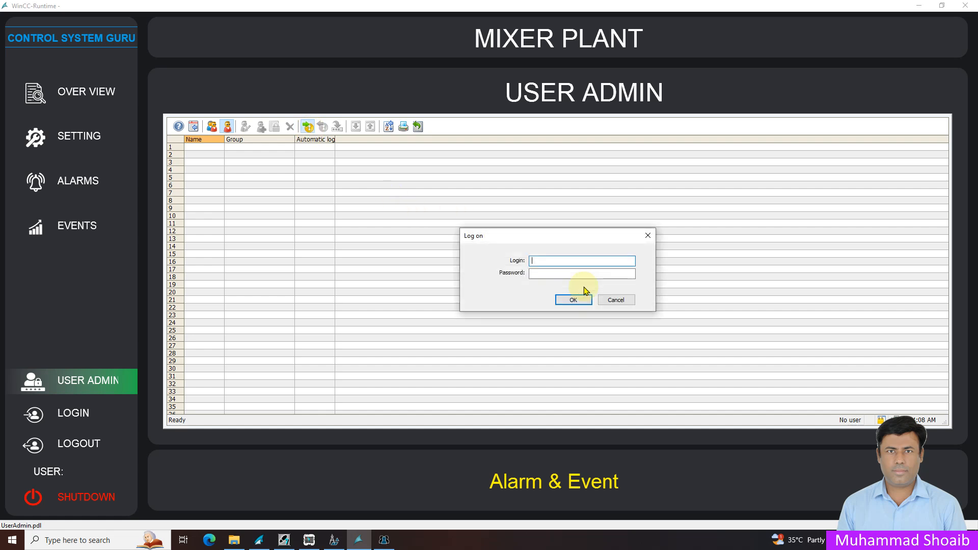
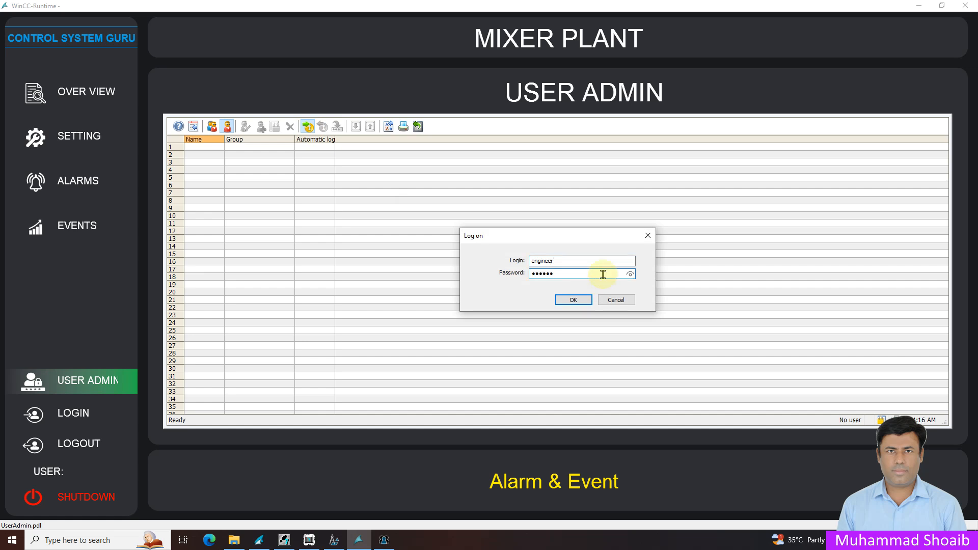
Log on as engineer, revealing the entered password before confirming
{"action": "left_click", "coordinate": [629, 275]}
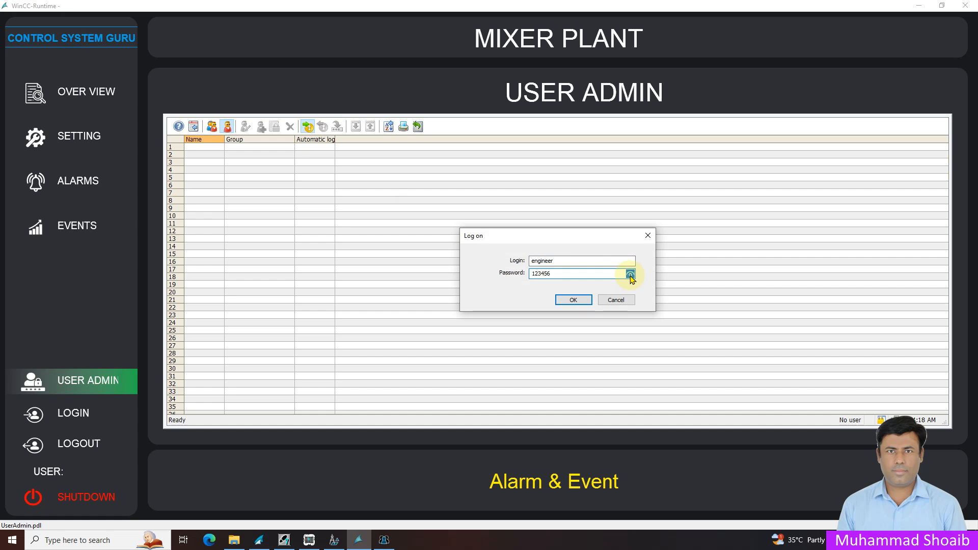
{"action": "left_click", "coordinate": [572, 299]}
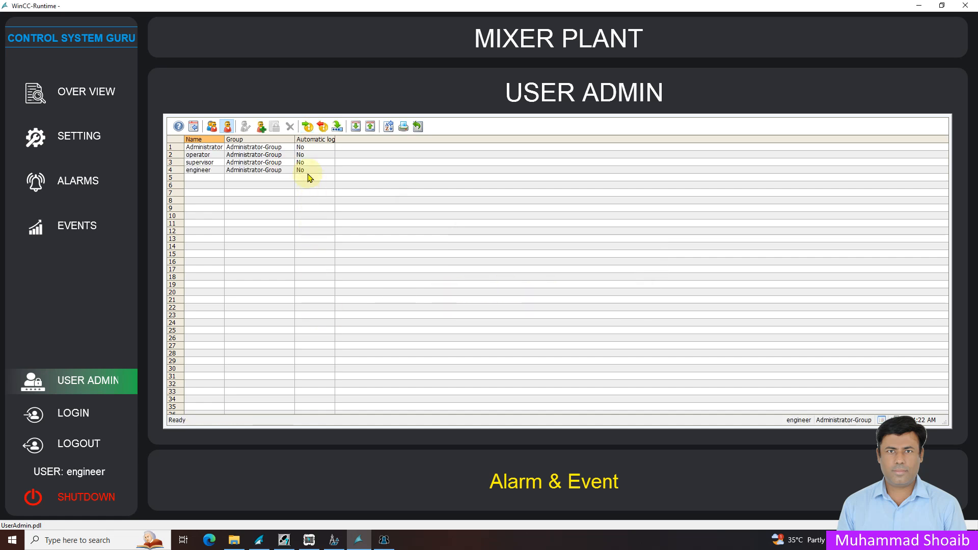
{"action": "mouse_move", "coordinate": [281, 147]}
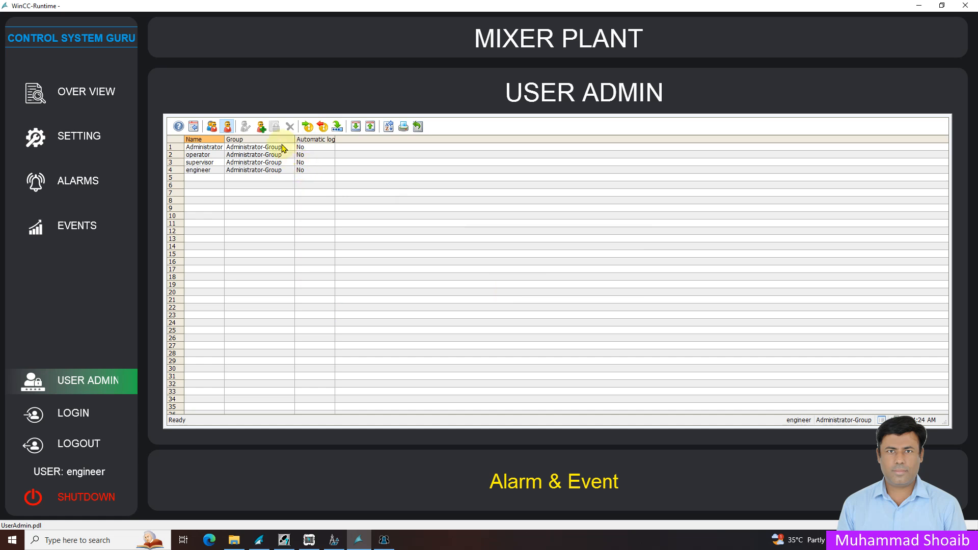
{"action": "mouse_move", "coordinate": [337, 127]}
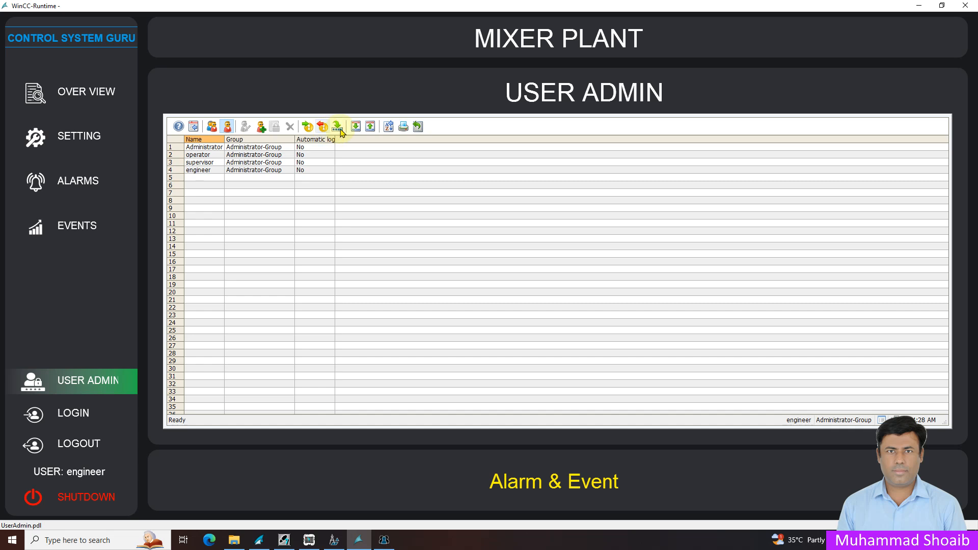
Change the engineer's password with old, new and verified entries, then dismiss the success message
{"action": "left_click", "coordinate": [337, 126]}
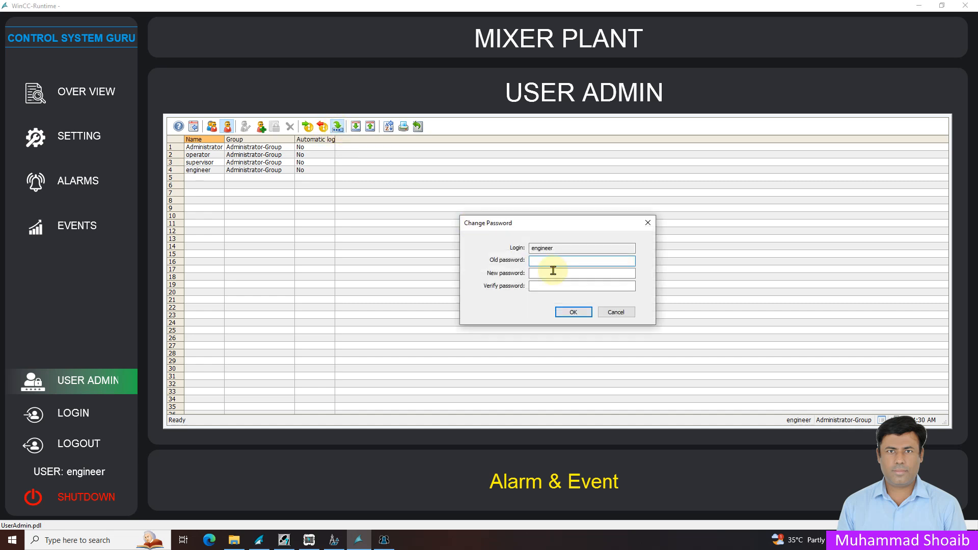
{"action": "left_click", "coordinate": [581, 261]}
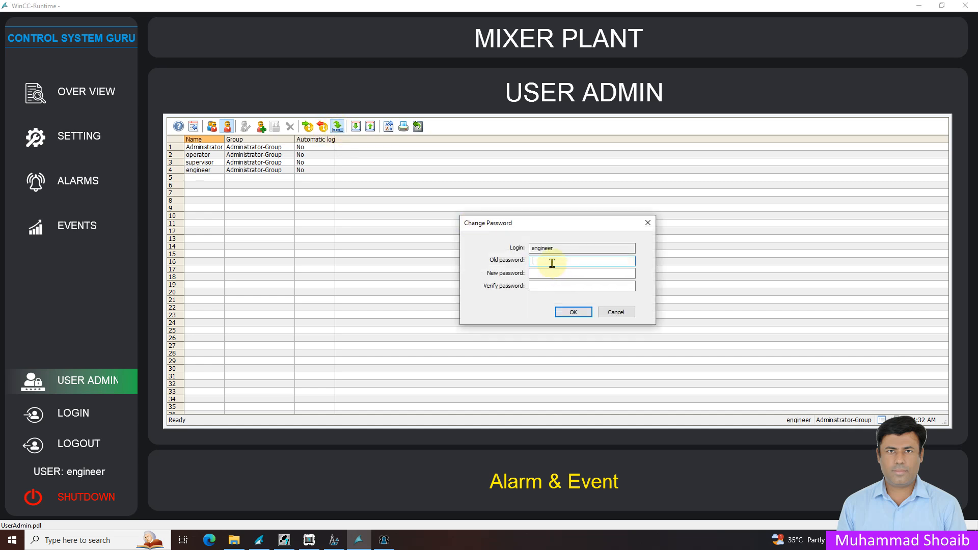
{"action": "type", "text": "••••"}
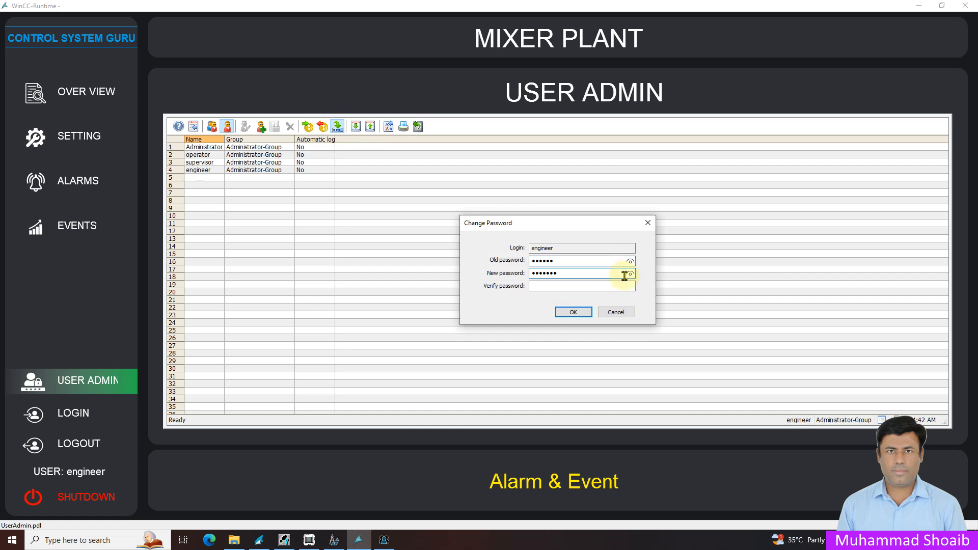
{"action": "type", "text": "•"}
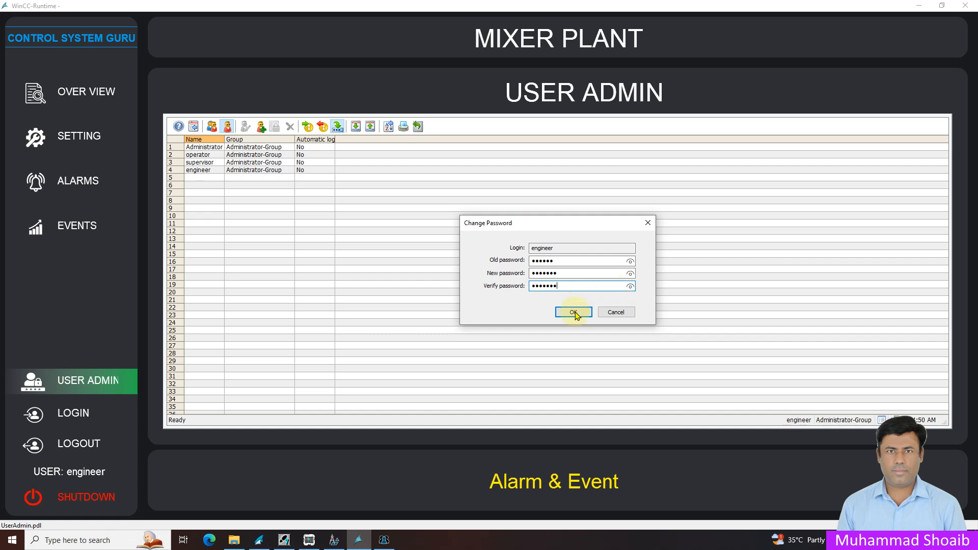
{"action": "left_click", "coordinate": [571, 311]}
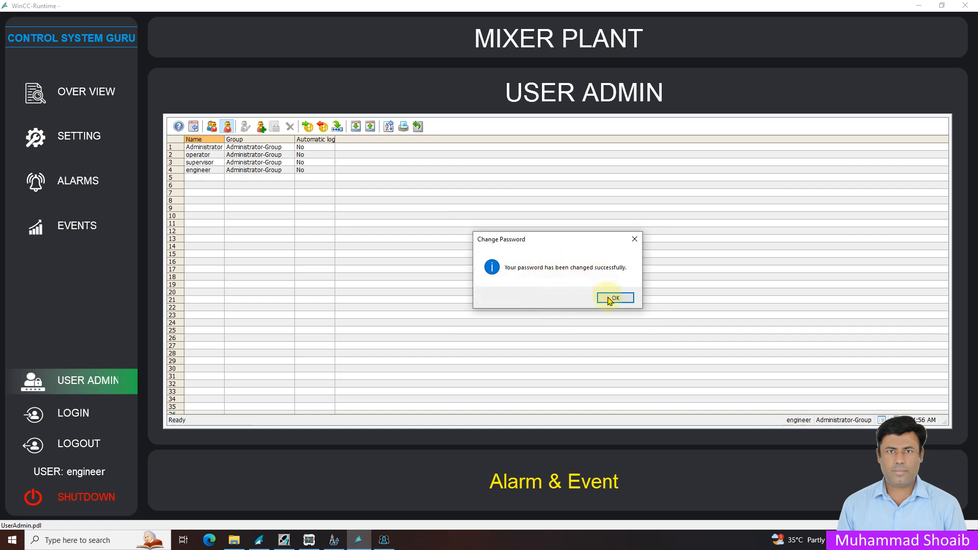
{"action": "left_click", "coordinate": [614, 298]}
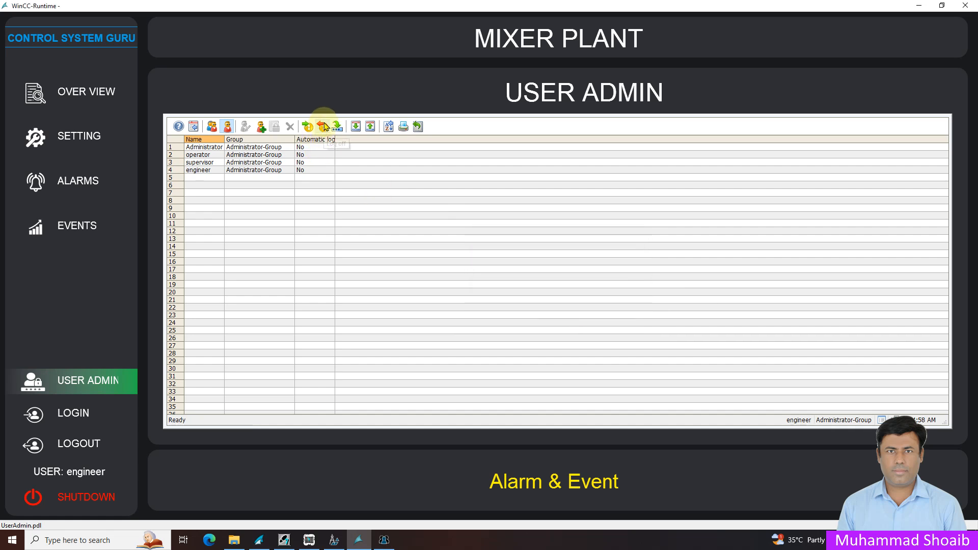
Log engineer off, then log back on as 'engineer' with the new password
{"action": "left_click", "coordinate": [324, 127]}
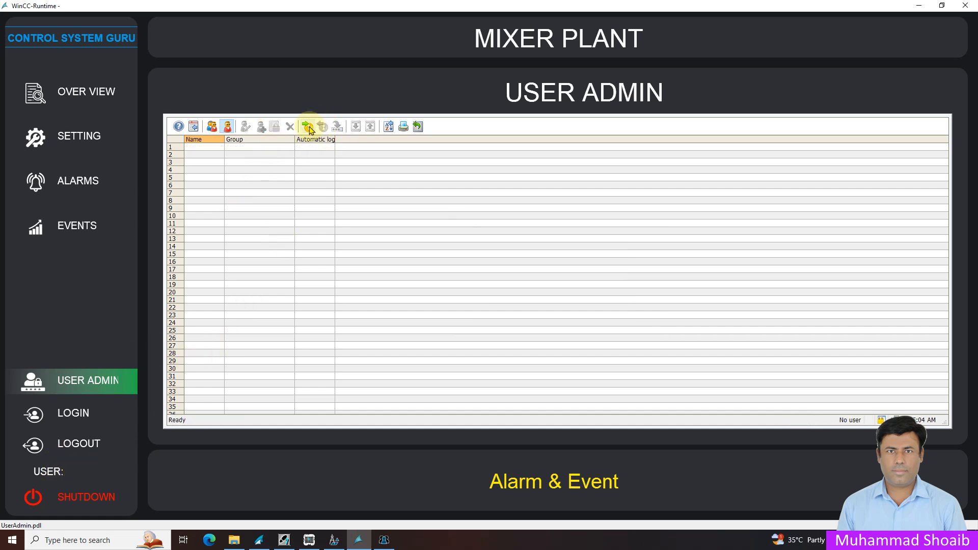
{"action": "left_click", "coordinate": [307, 126]}
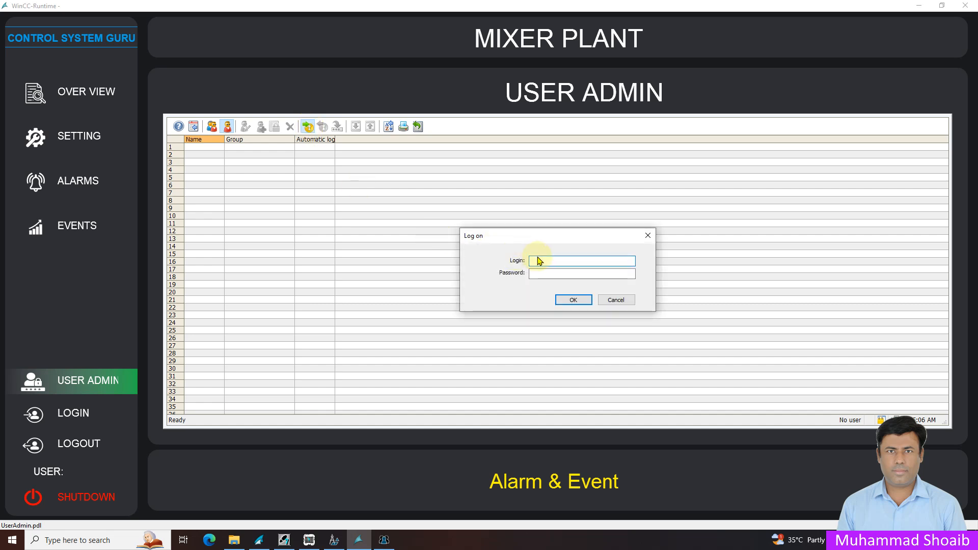
{"action": "type", "text": "e"}
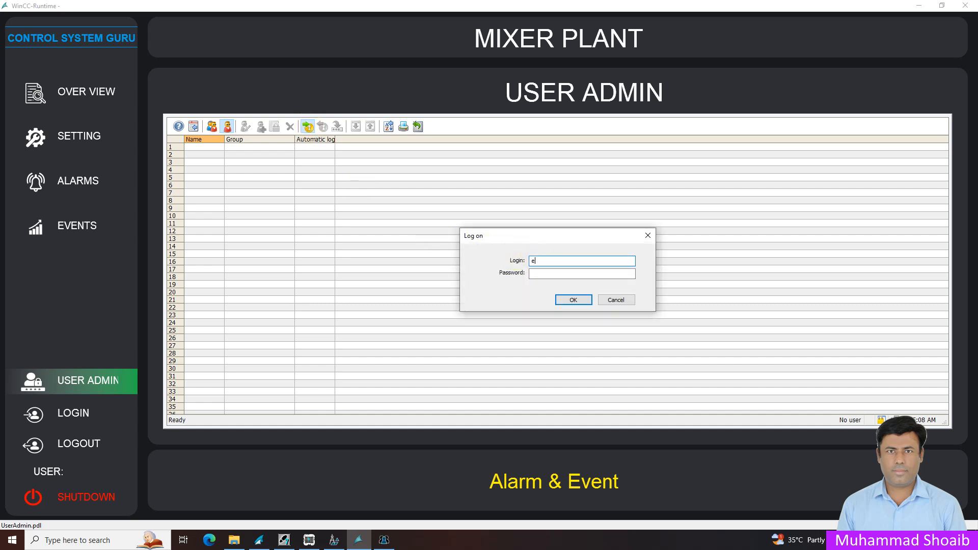
{"action": "type", "text": "ngineer"}
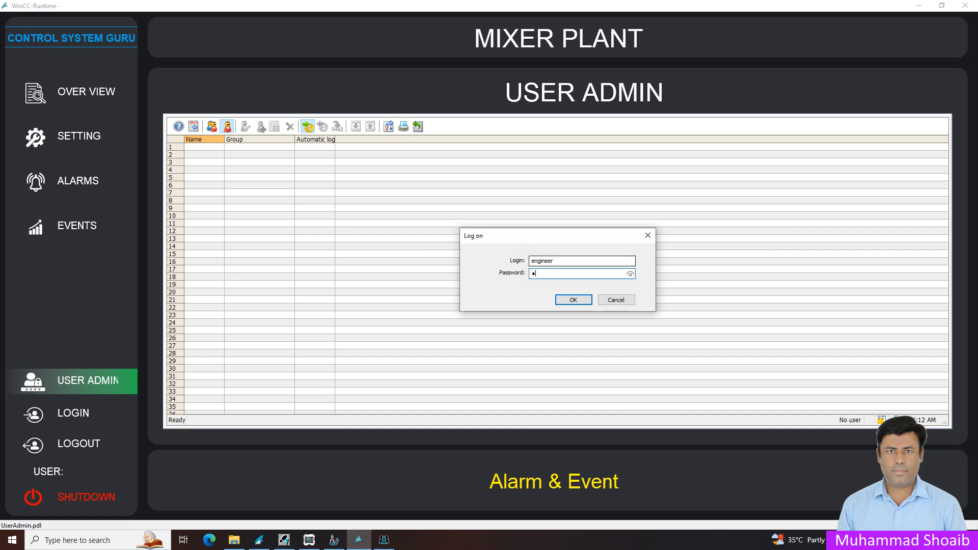
{"action": "type", "text": "password"}
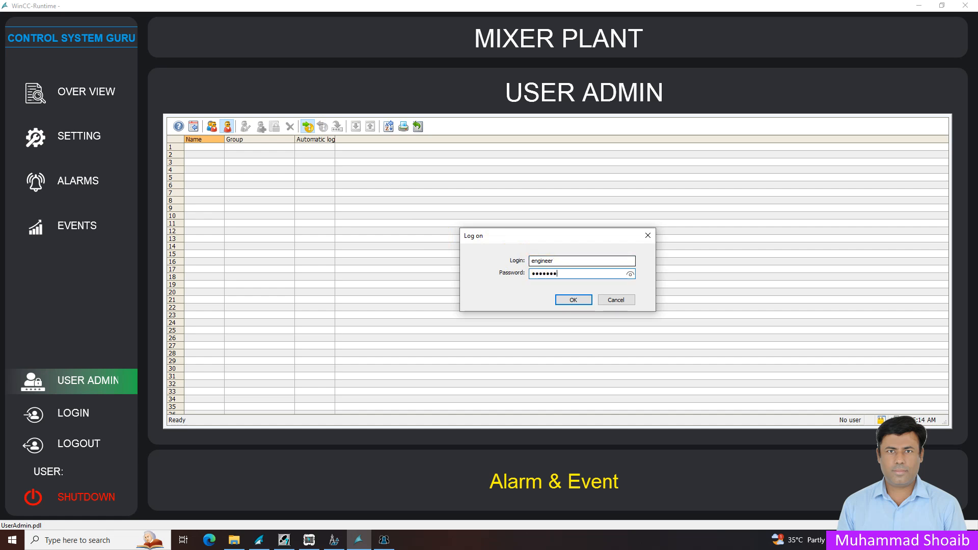
{"action": "left_click", "coordinate": [629, 274]}
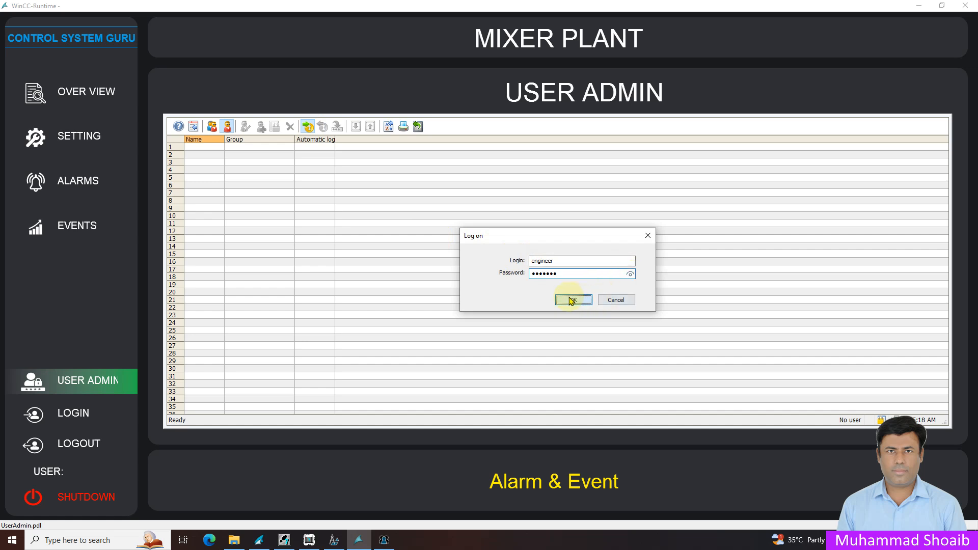
{"action": "left_click", "coordinate": [572, 300]}
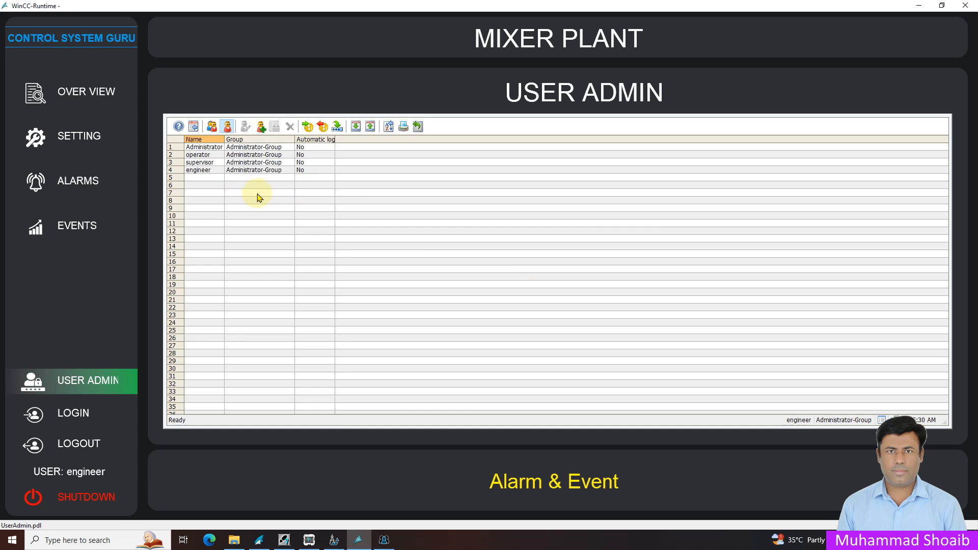
{"action": "left_click", "coordinate": [198, 170]}
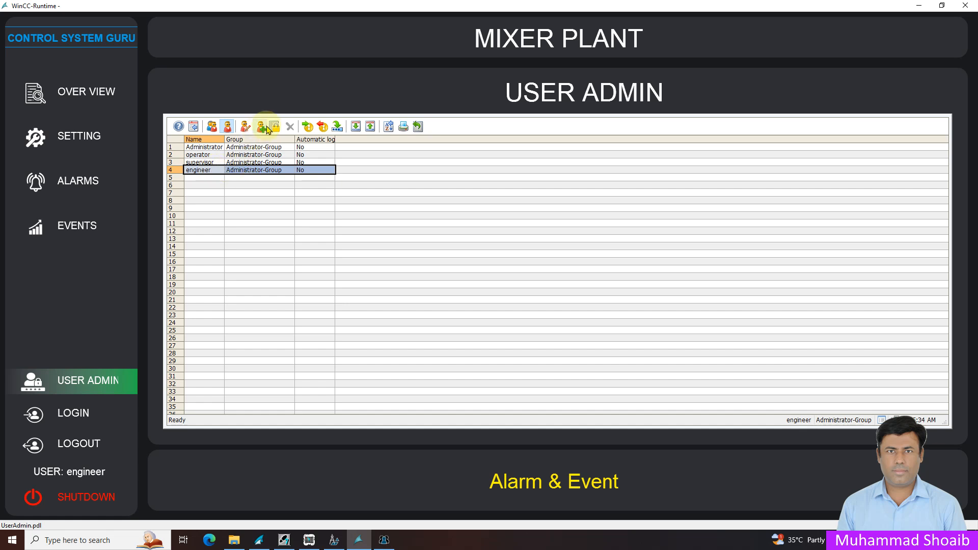
{"action": "mouse_move", "coordinate": [261, 127]}
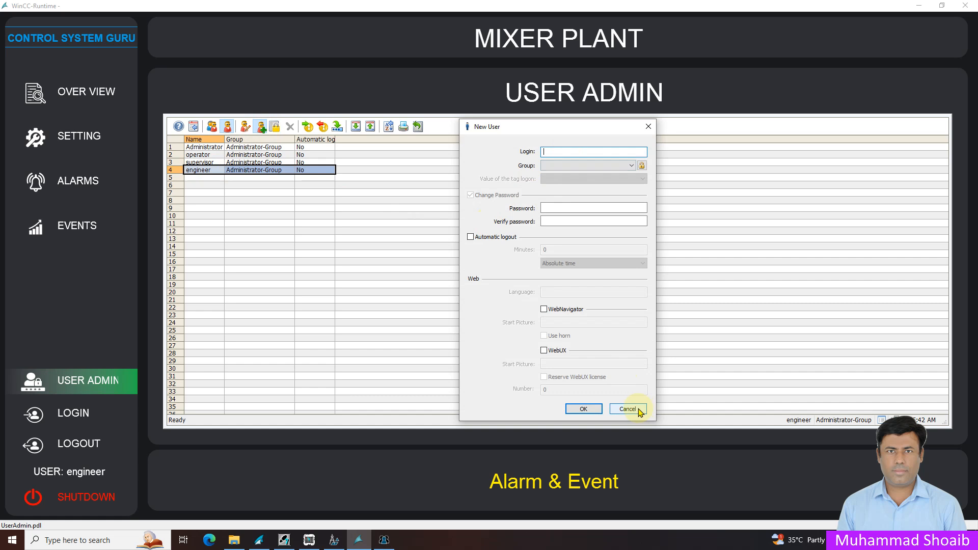
{"action": "left_click", "coordinate": [625, 409]}
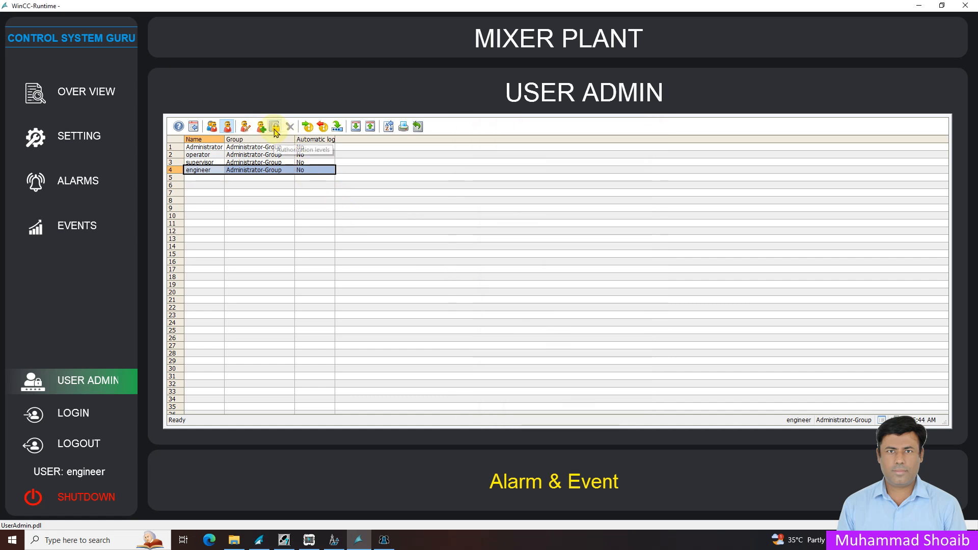
{"action": "mouse_move", "coordinate": [274, 127]}
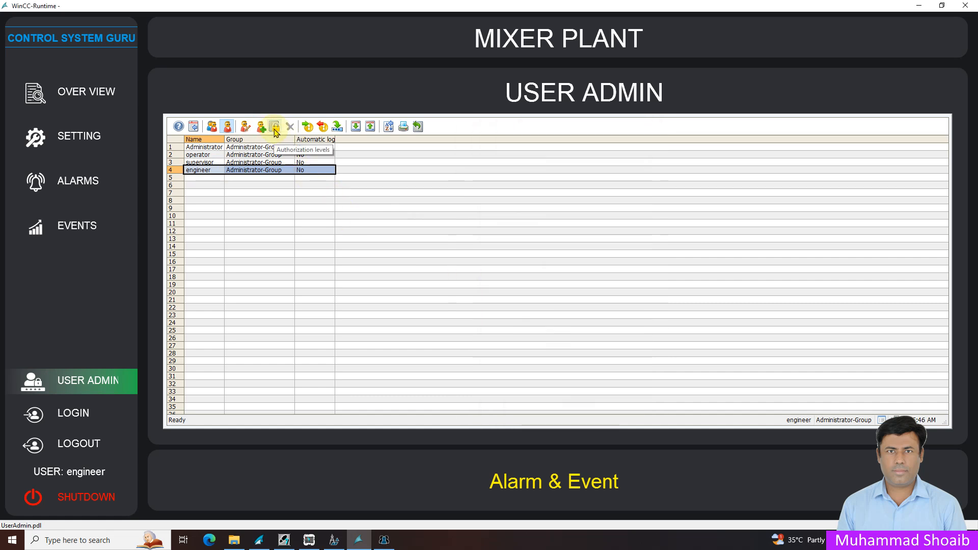
{"action": "left_click", "coordinate": [275, 125]}
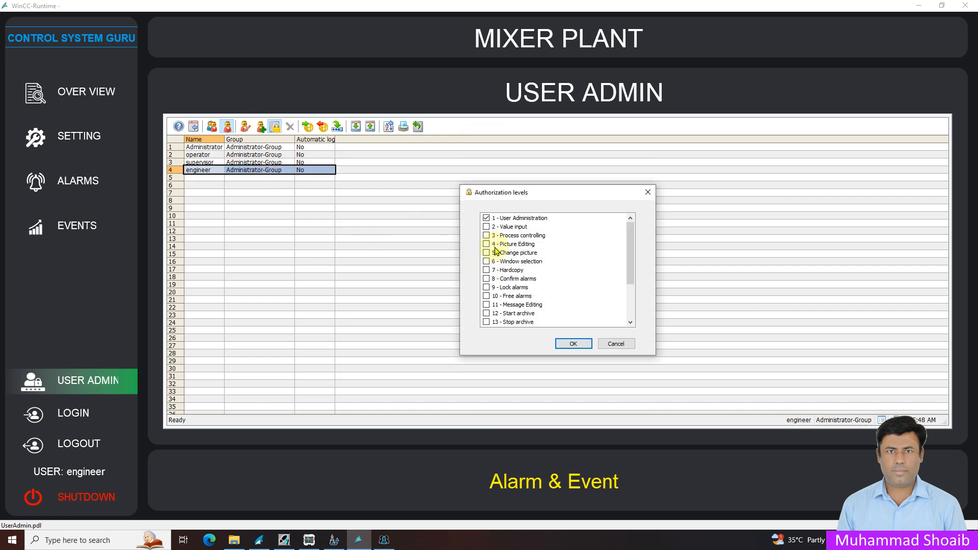
{"action": "scroll", "scroll_direction": "down", "scroll_amount": 3}
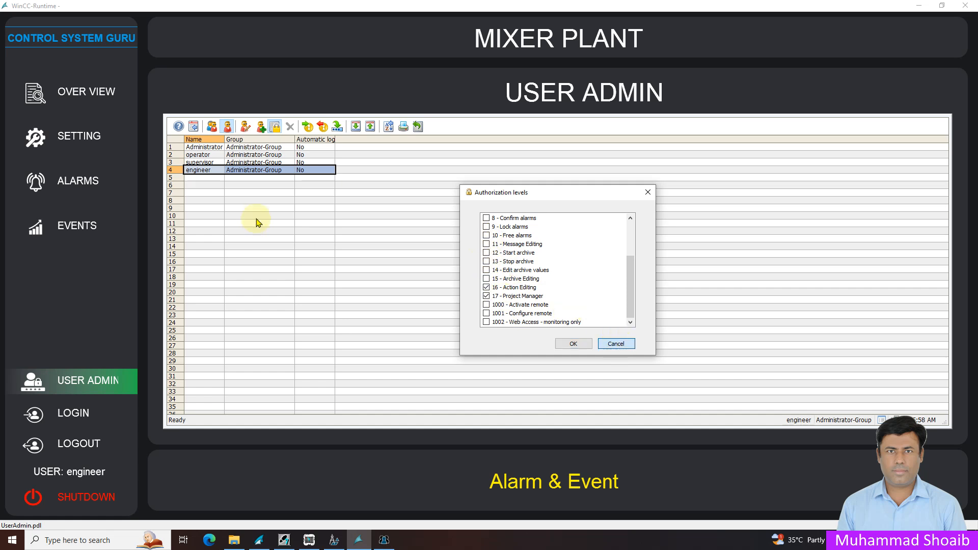
{"action": "left_click", "coordinate": [615, 343]}
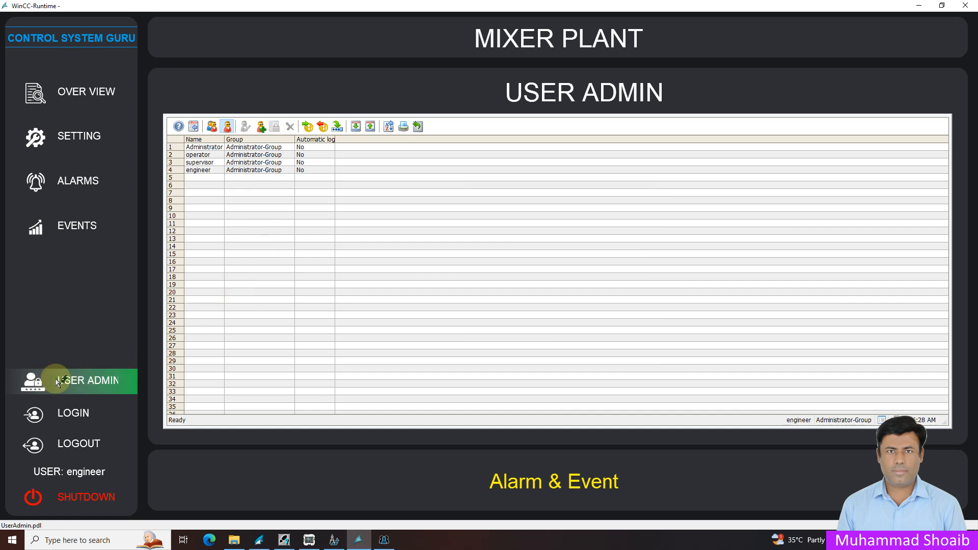
{"action": "mouse_move", "coordinate": [112, 375]}
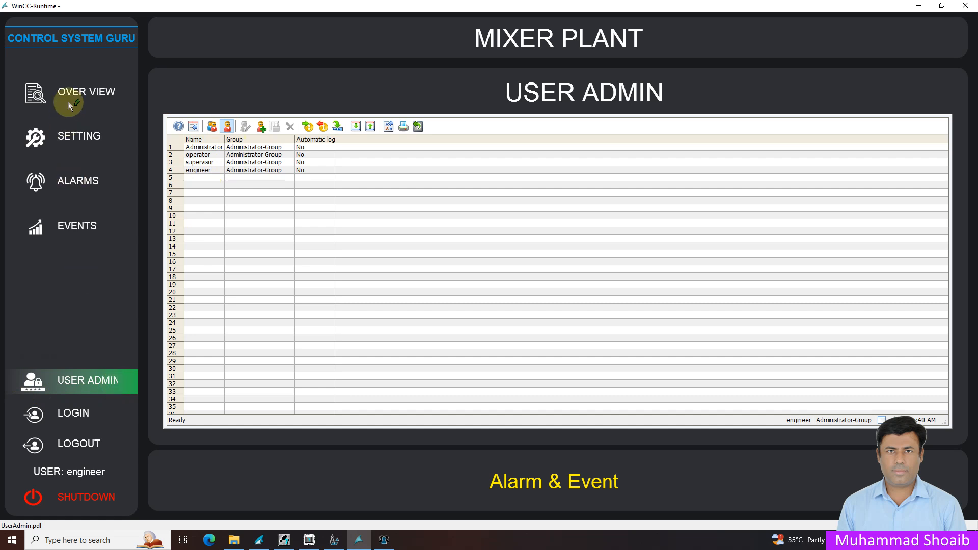
Return to the Mixer Plant overview through OVER VIEW in the left navigation panel
{"action": "left_click", "coordinate": [85, 92]}
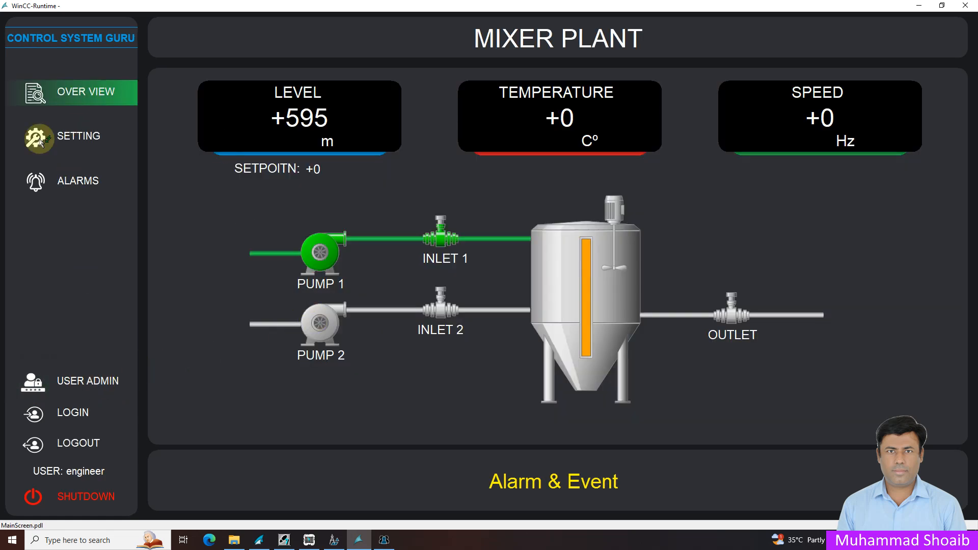
{"action": "mouse_move", "coordinate": [95, 385]}
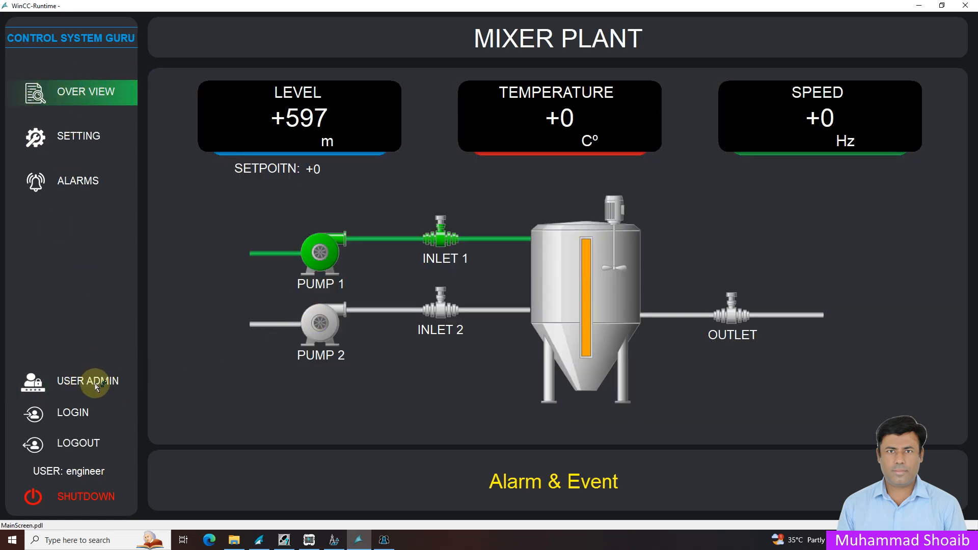